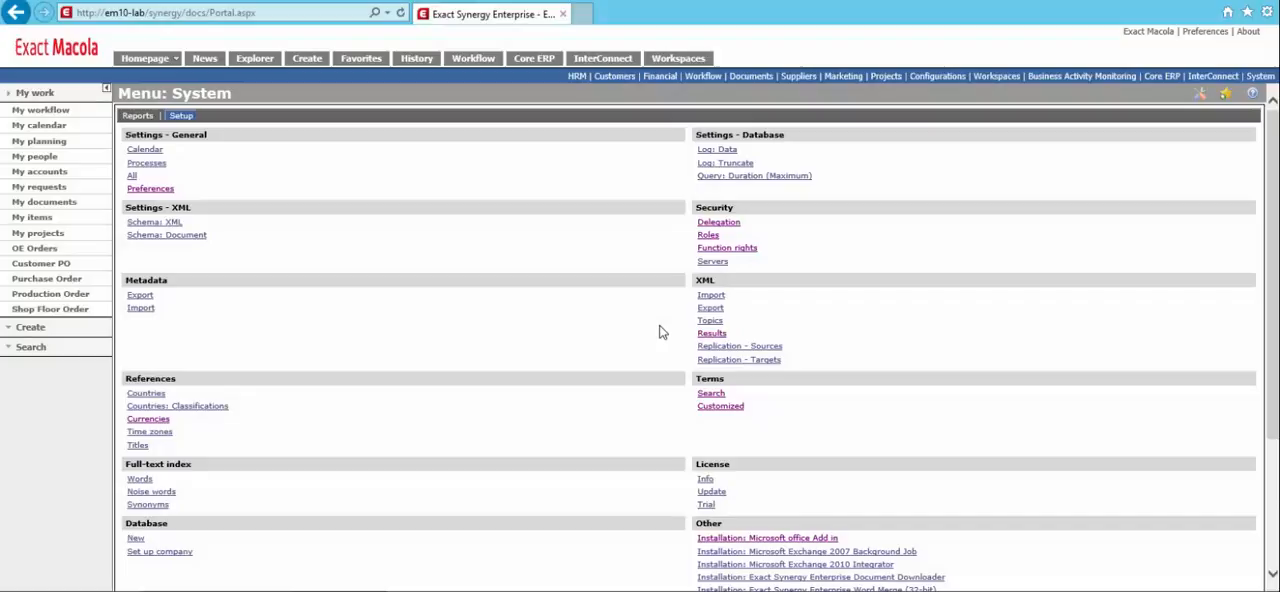
mouse_move(1072, 188)
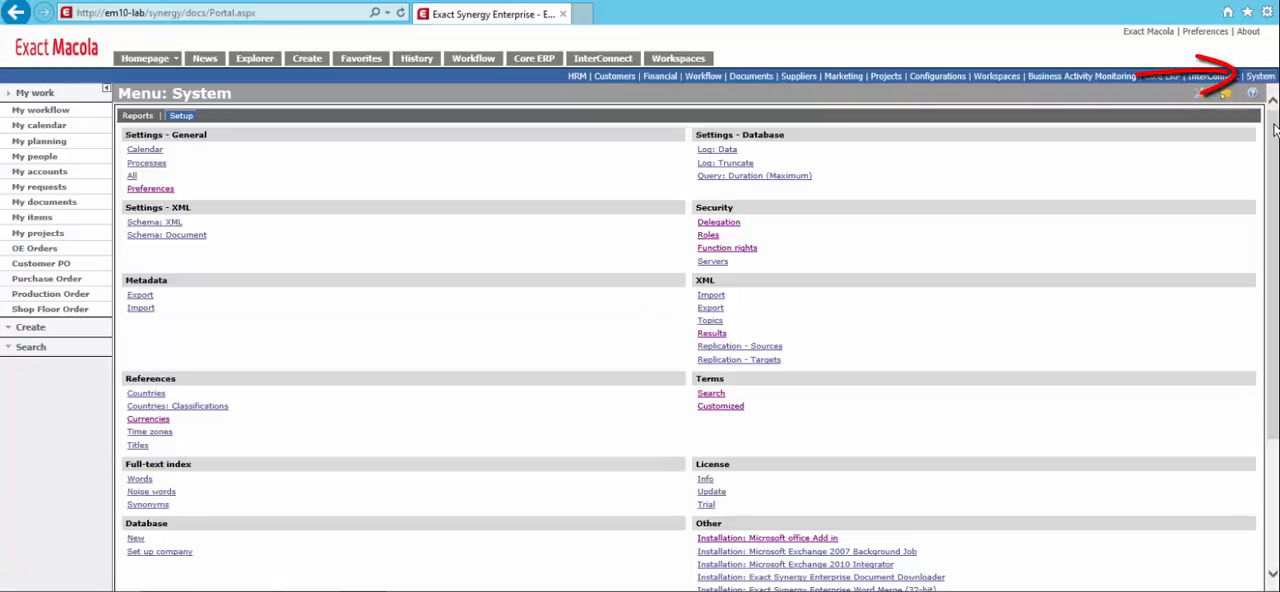
Go to Reporting services integration Management and expand a workspace report folder.
scroll("down", 3)
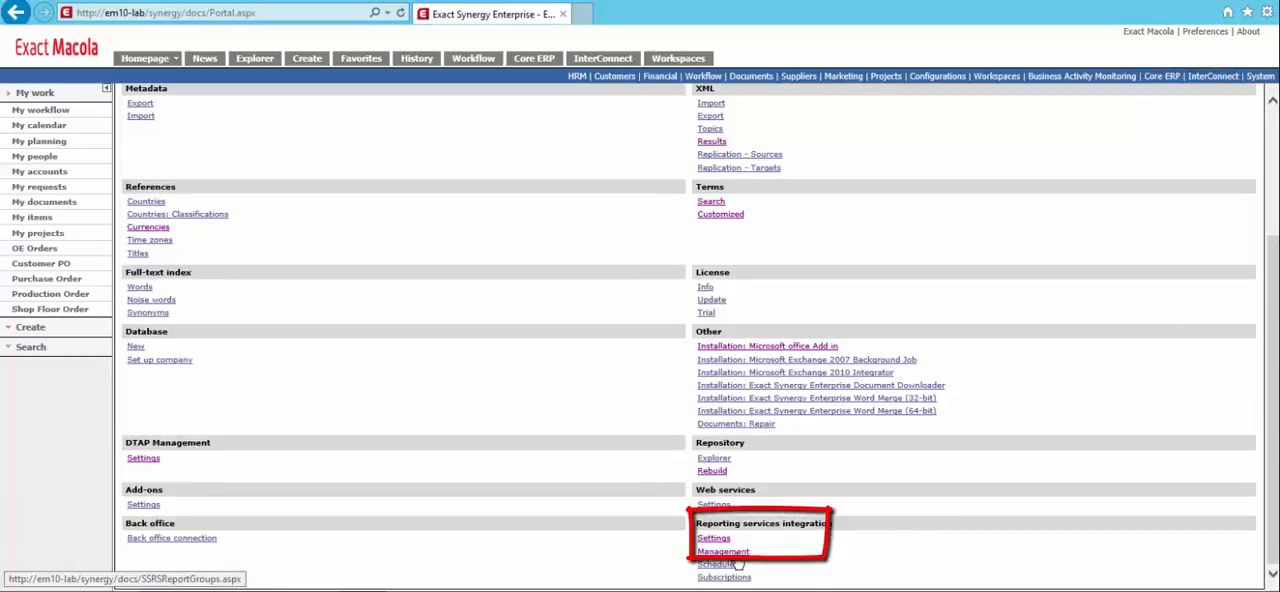
left_click(710, 552)
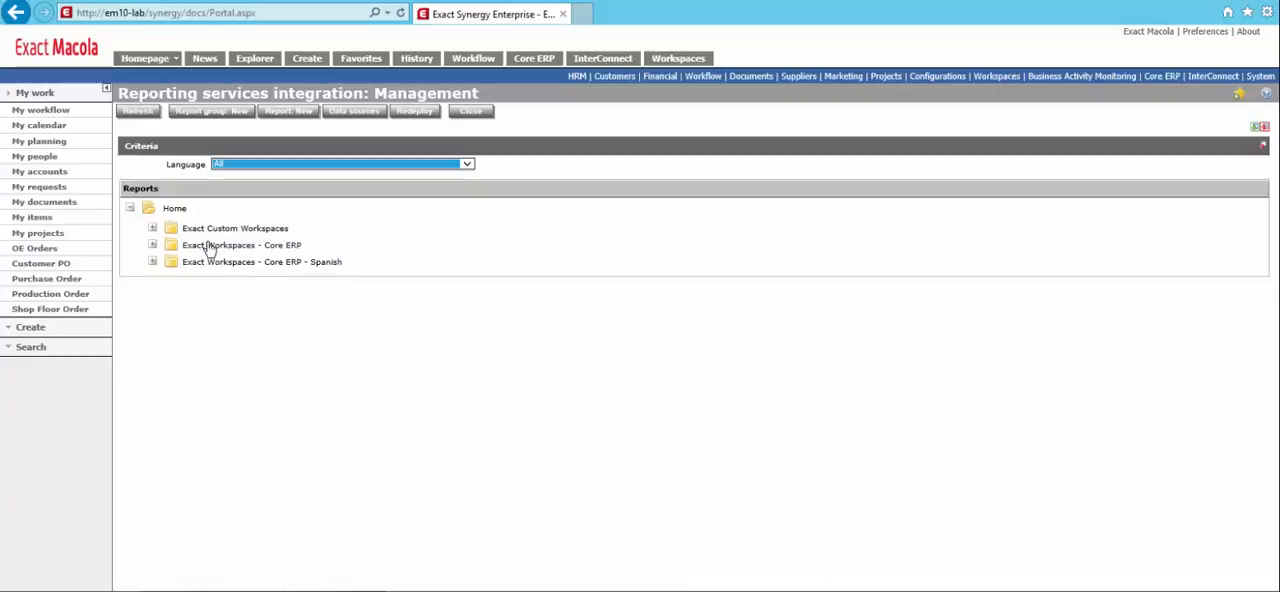
left_click(152, 228)
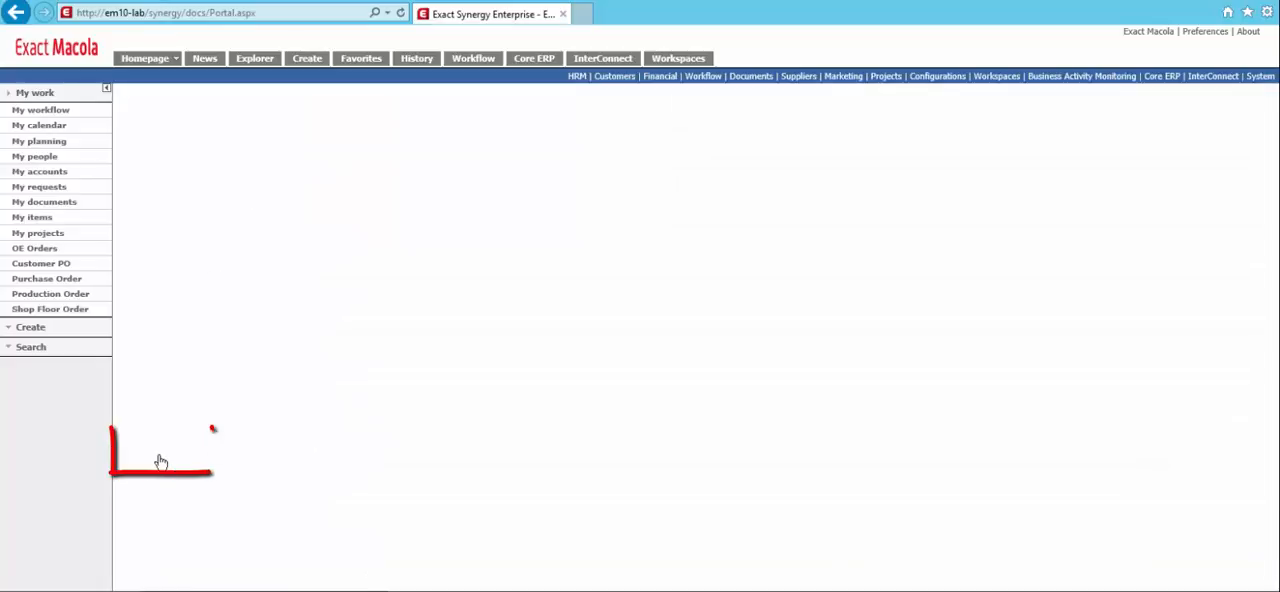
In the Item Workspace report, set the Division parameter's default to Current user division.
left_click(156, 452)
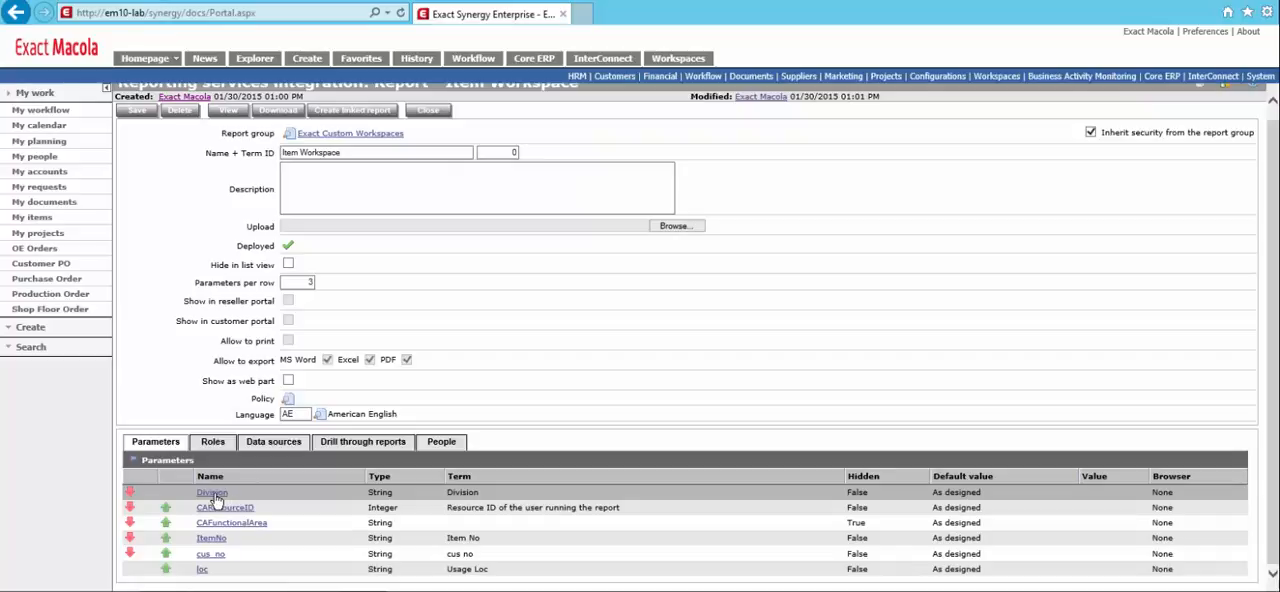
left_click(204, 492)
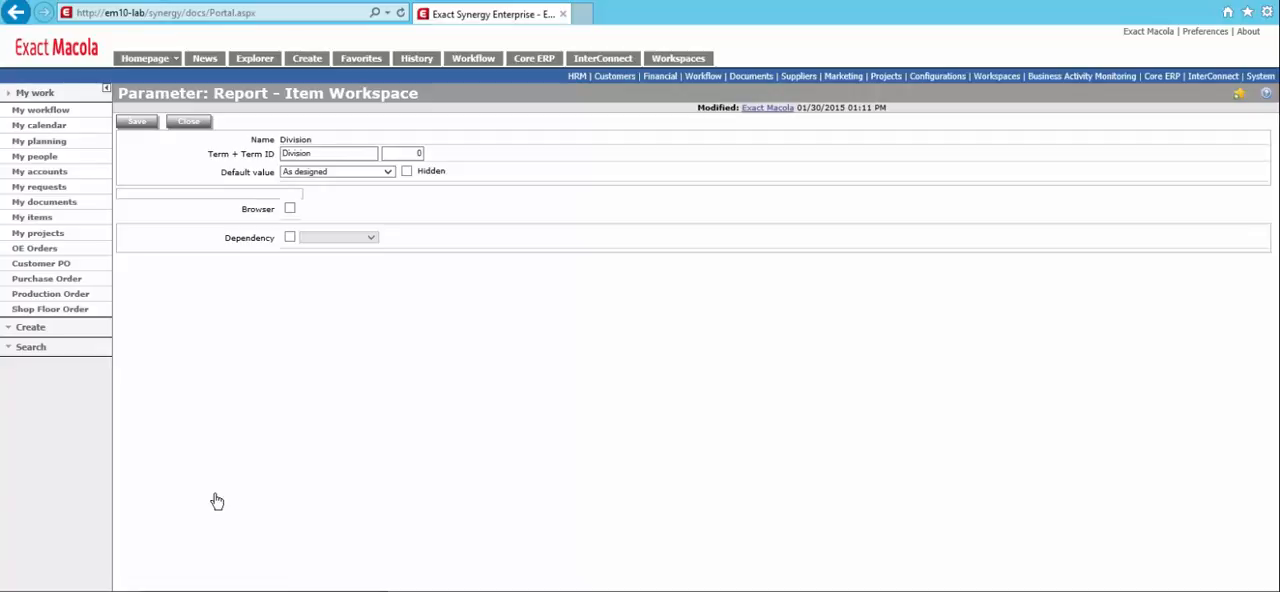
mouse_move(144, 308)
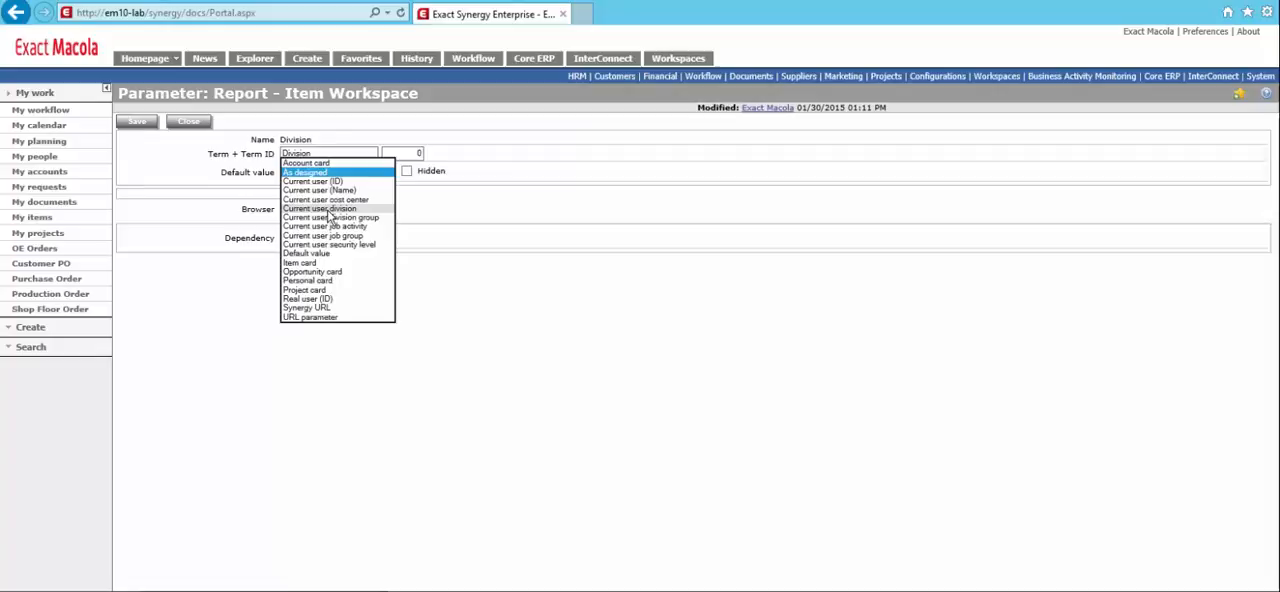
left_click(318, 208)
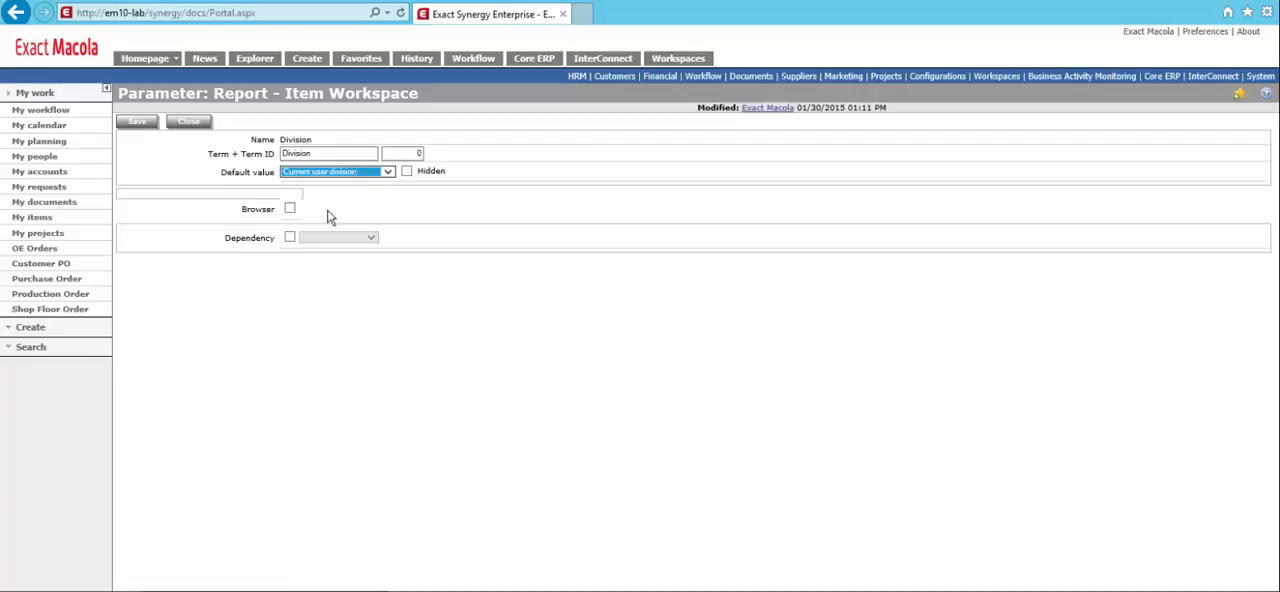
mouse_move(308, 220)
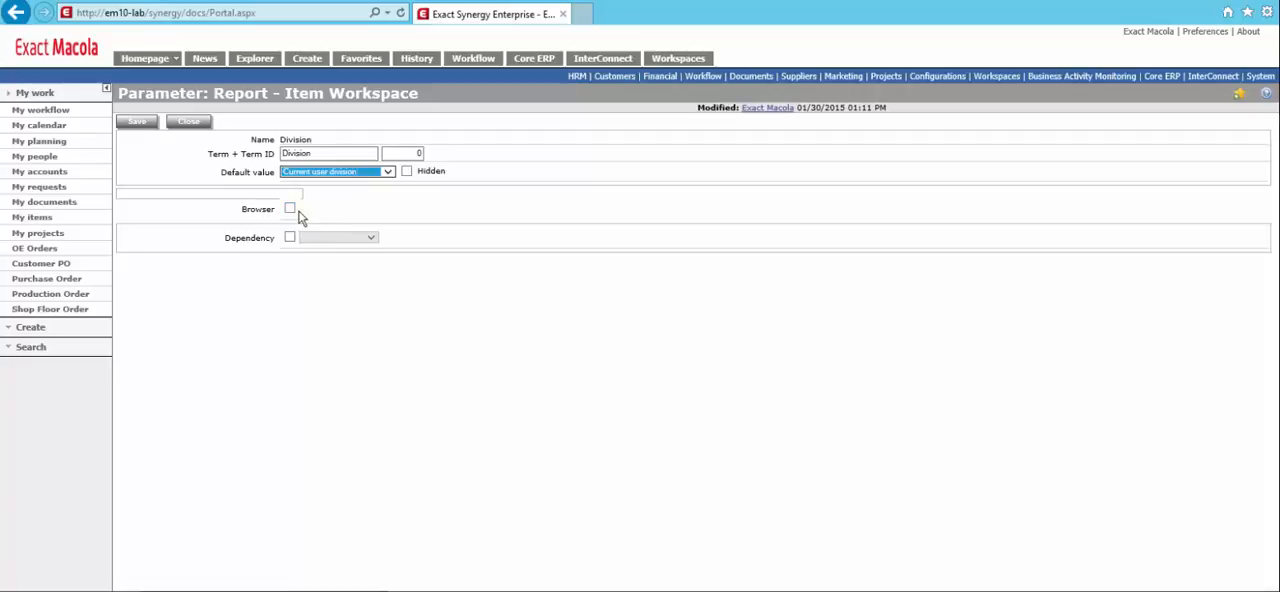
Enable a browser on Division, search 'company' and choose the Company browser definition.
left_click(292, 208)
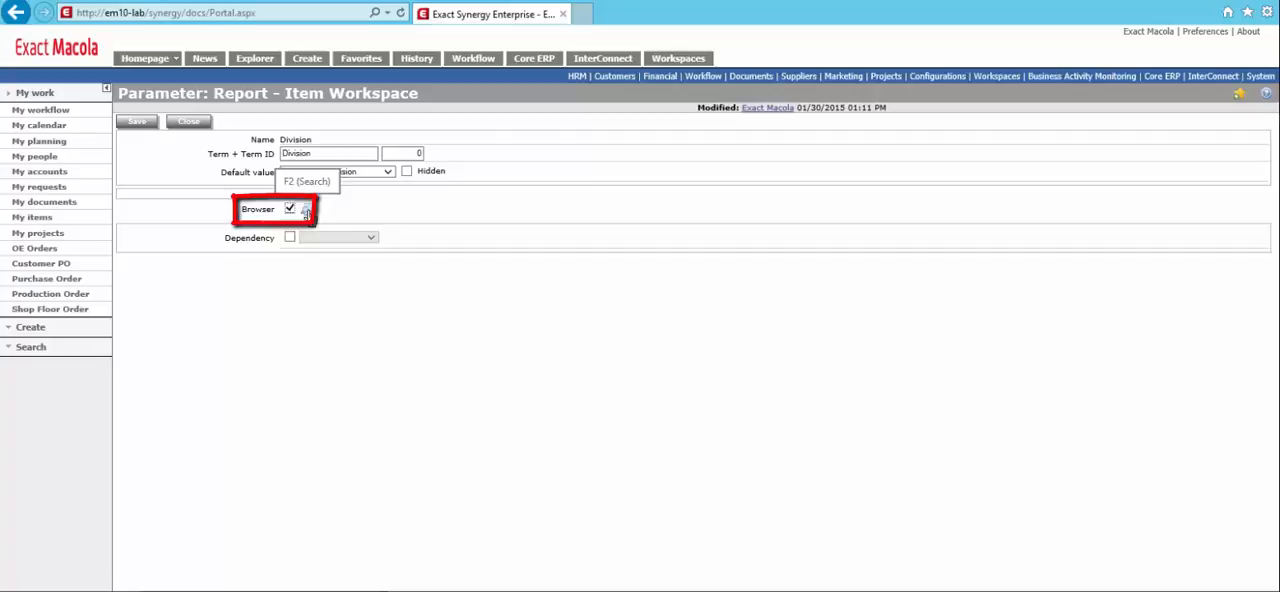
left_click(304, 210)
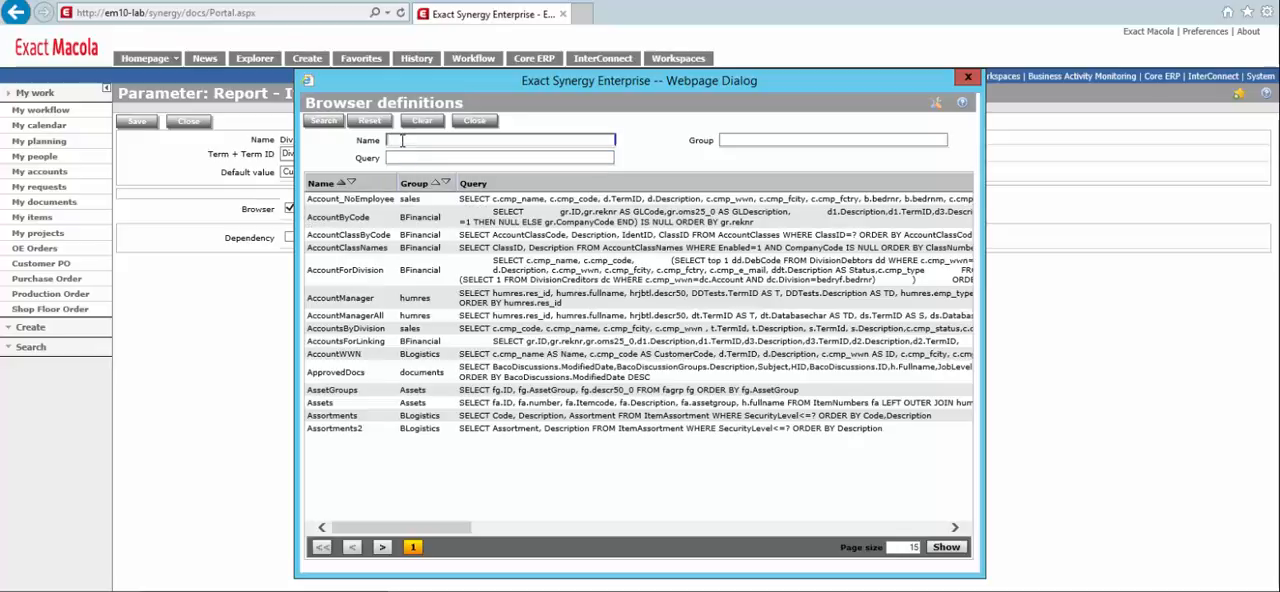
type("company")
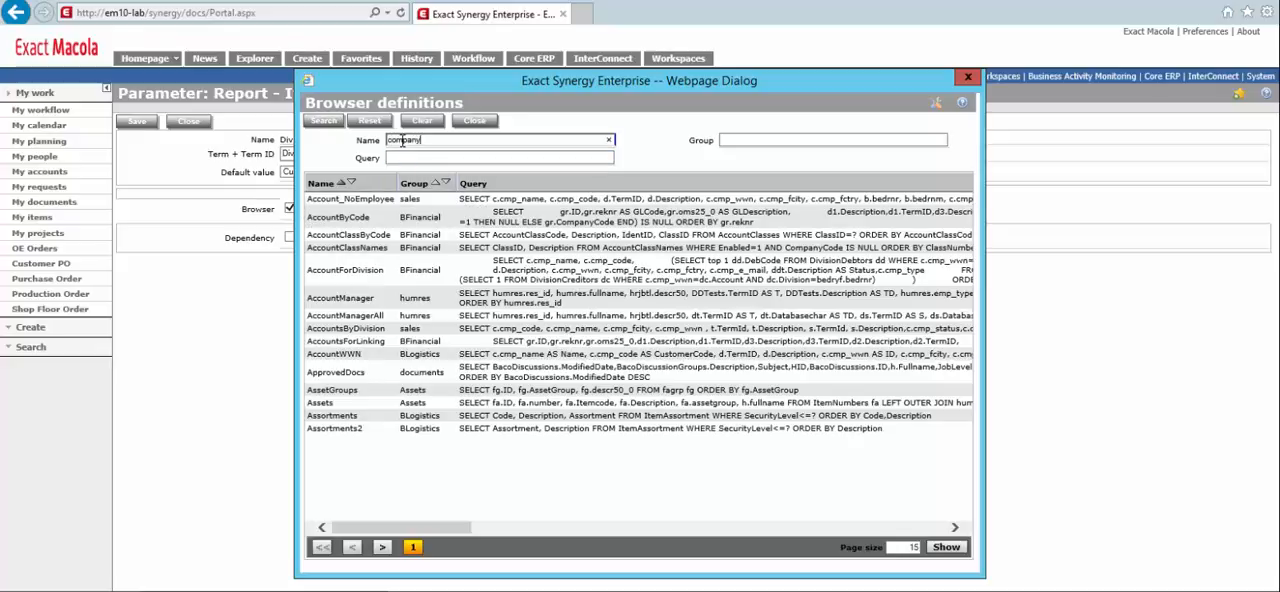
left_click(324, 120)
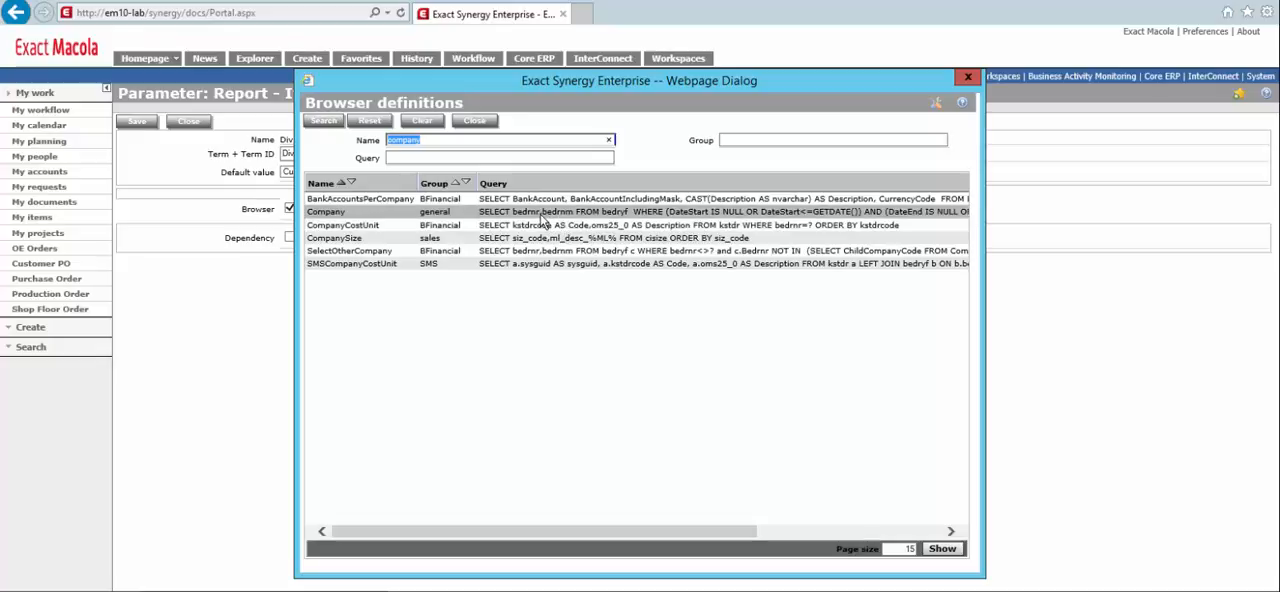
double_click(324, 212)
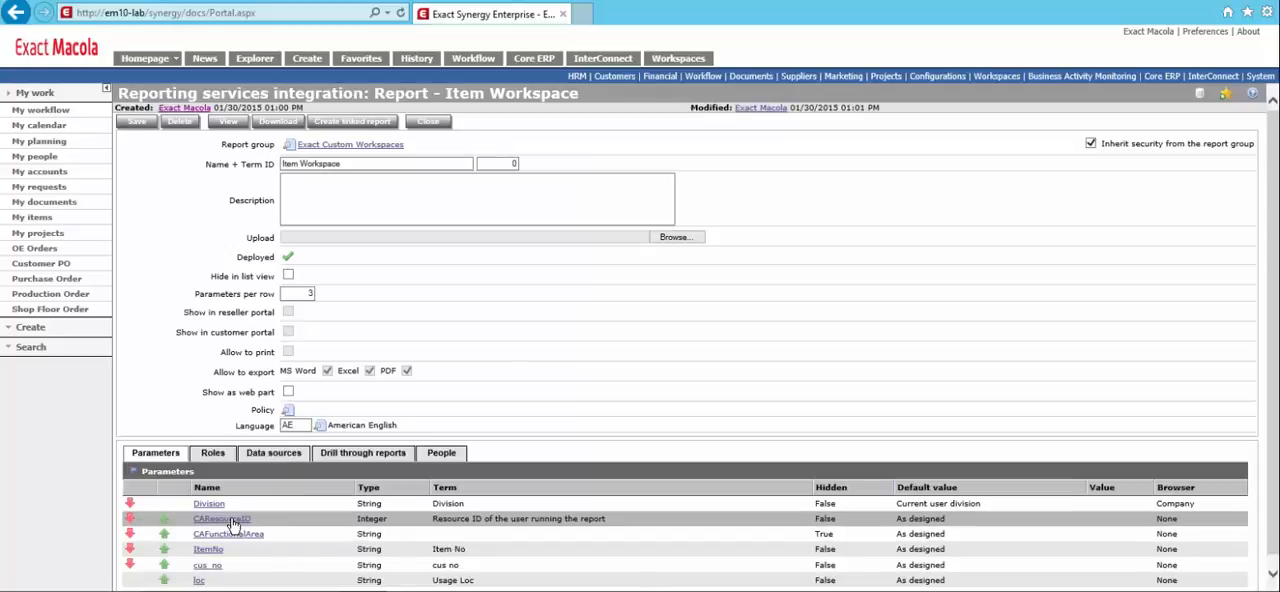
Set CAResourceID to default to Current user (ID), mark it Hidden, and save.
left_click(222, 514)
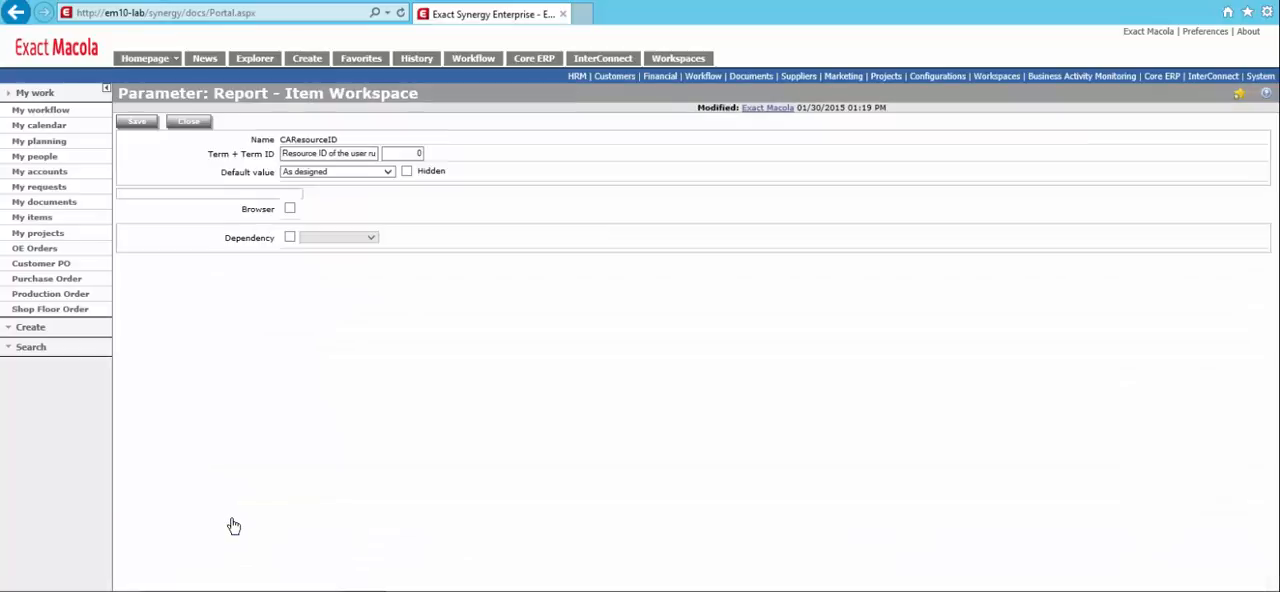
mouse_move(250, 340)
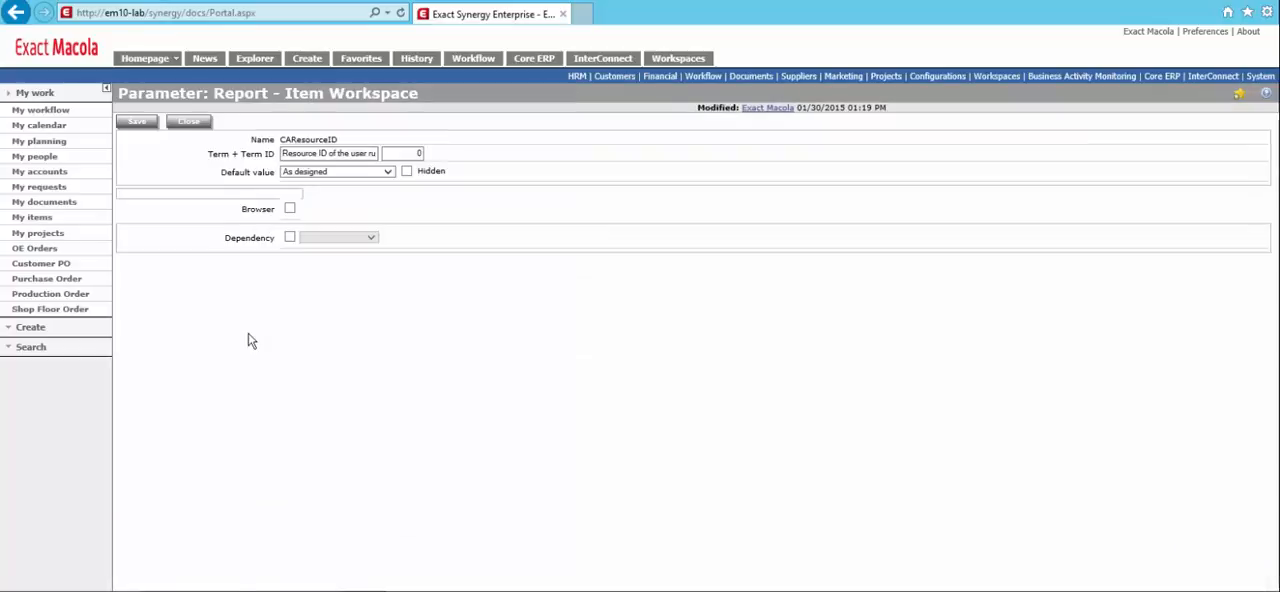
mouse_move(268, 344)
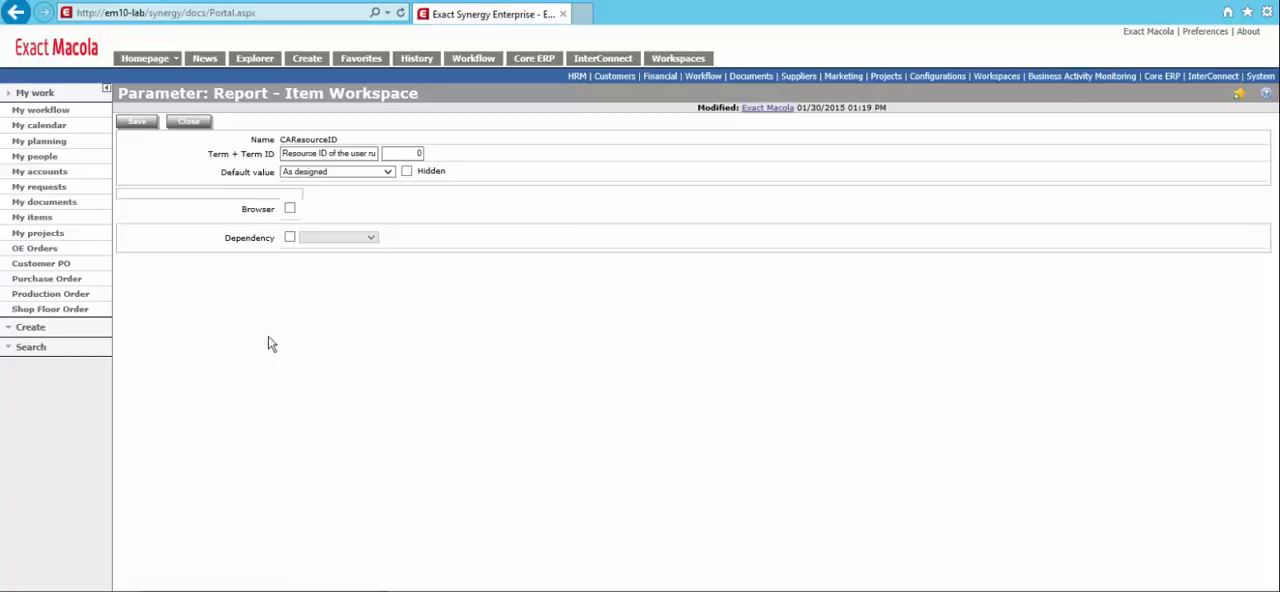
mouse_move(390, 184)
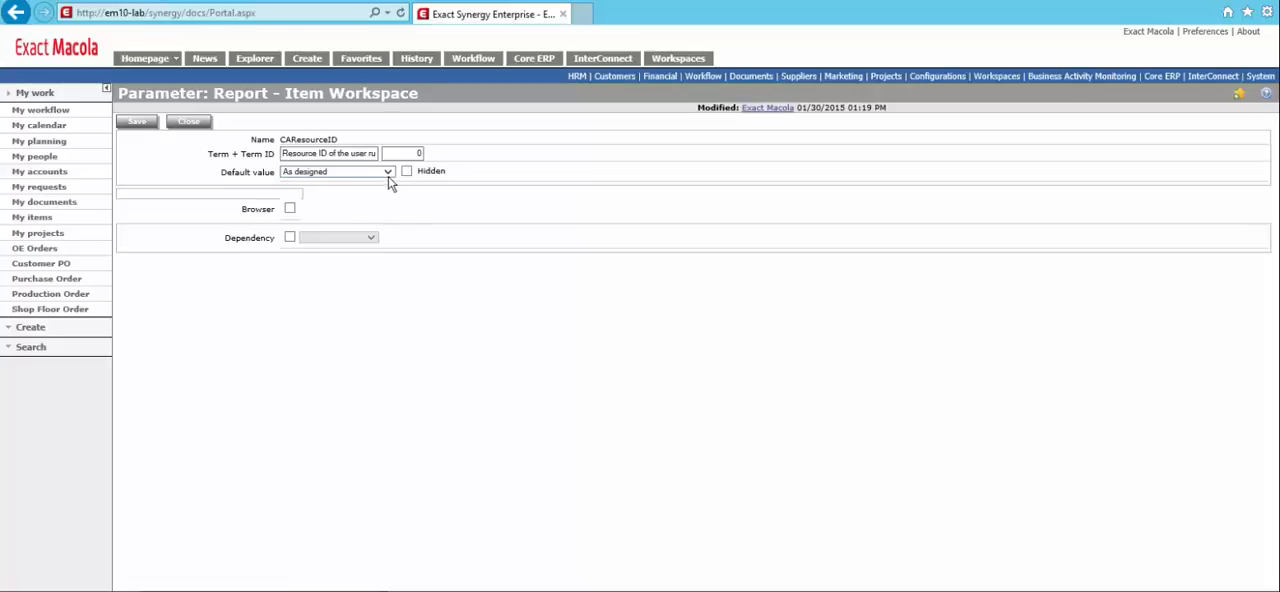
left_click(384, 172)
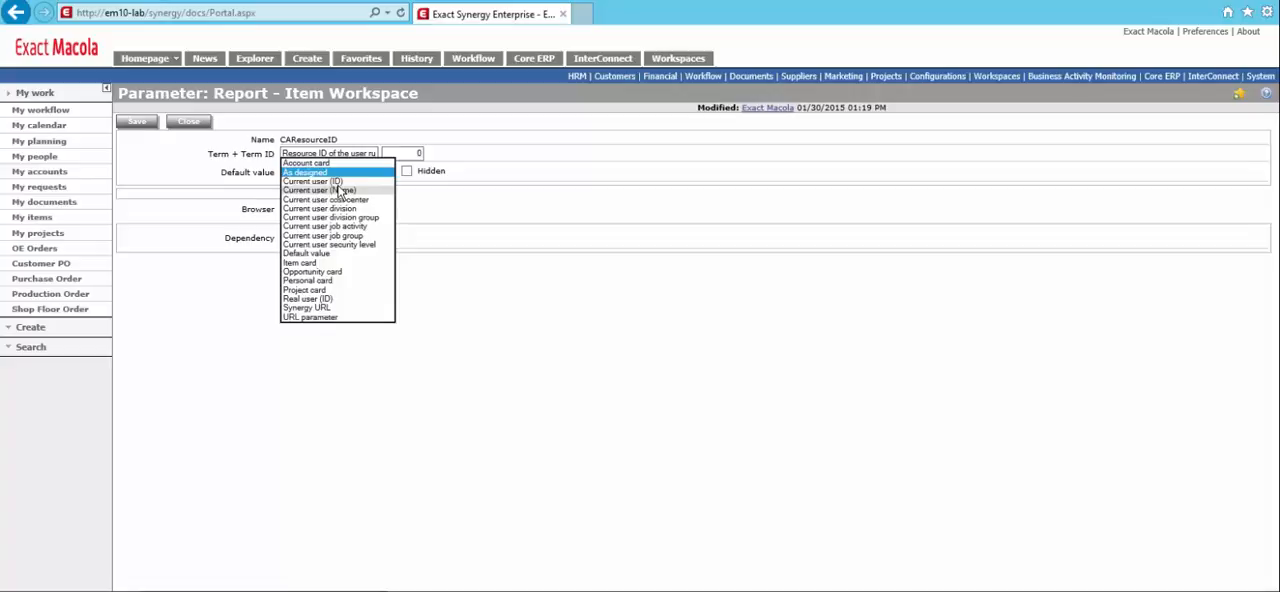
left_click(312, 182)
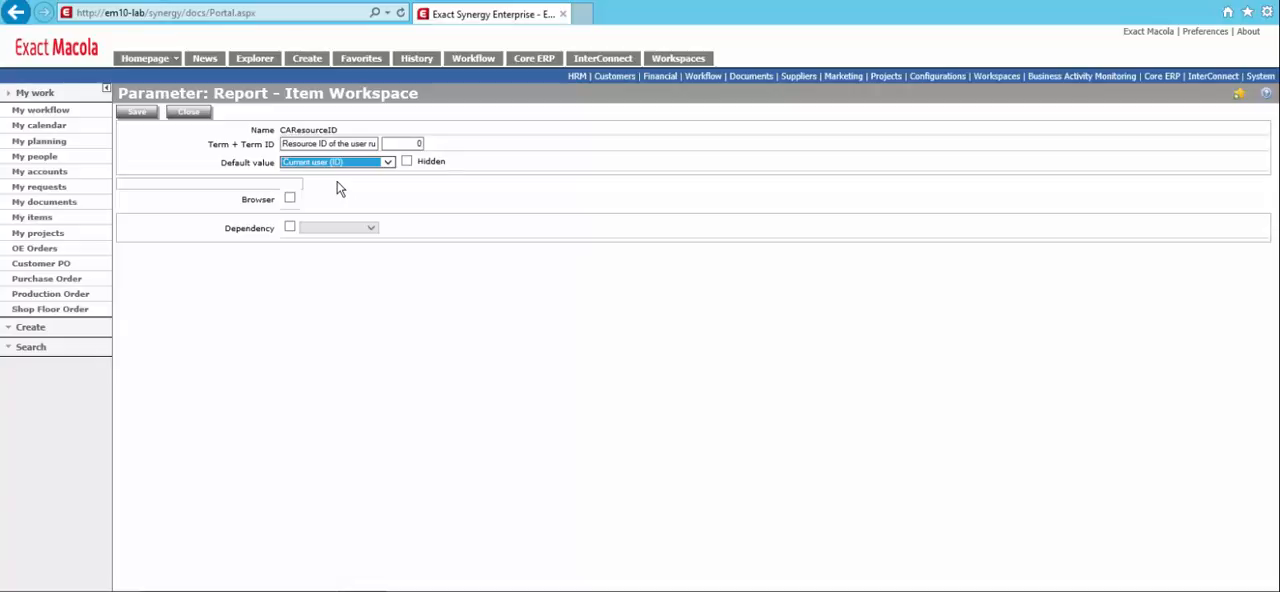
mouse_move(330, 192)
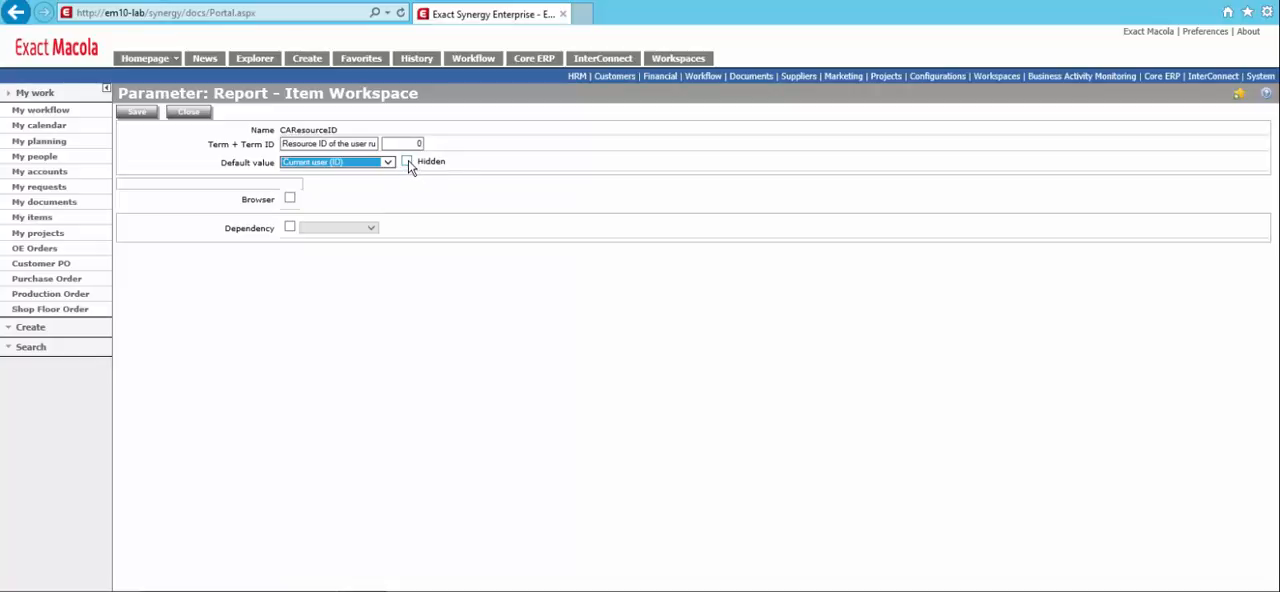
left_click(408, 162)
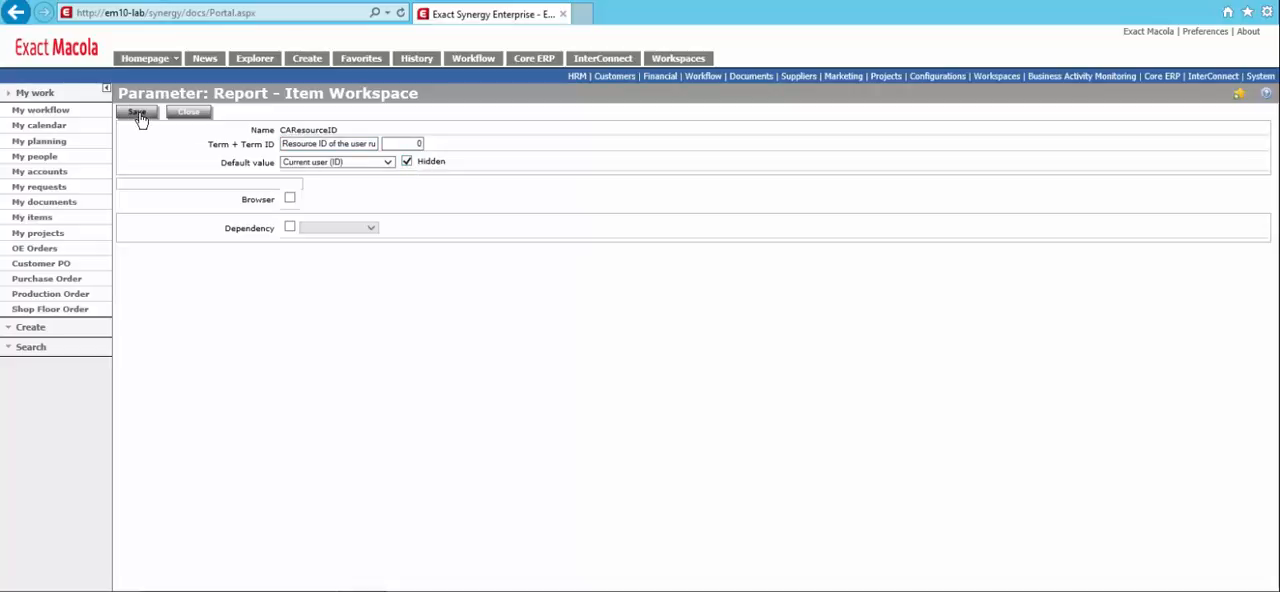
left_click(136, 110)
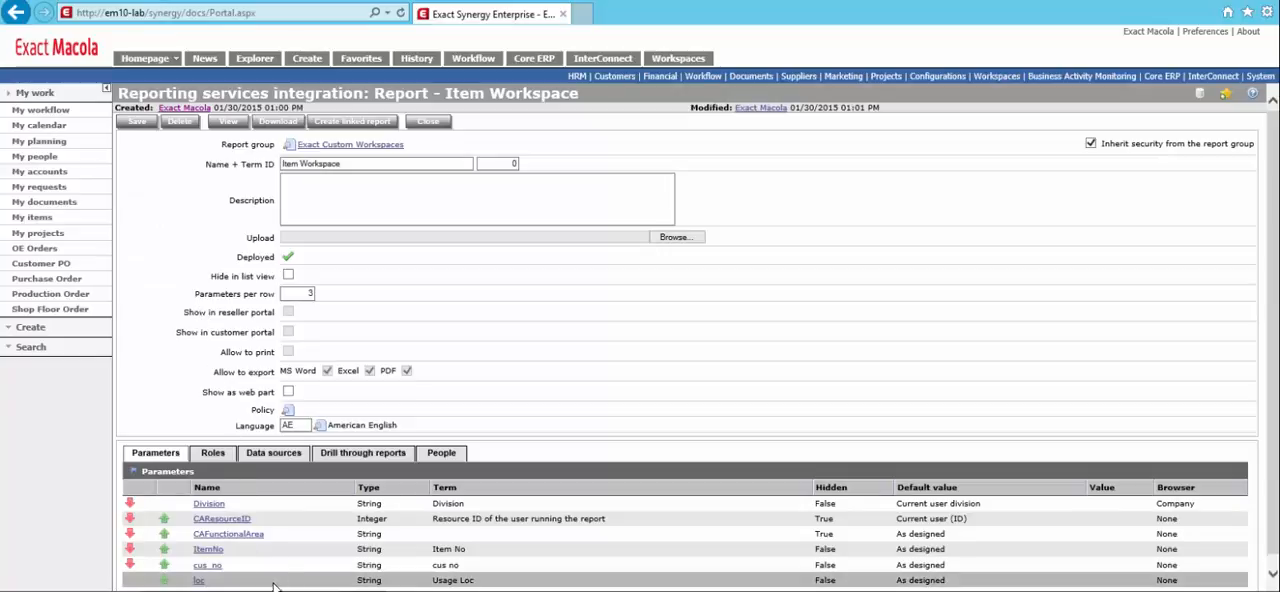
Enable a browser on ItemNo and look up the Items browser definition.
left_click(196, 544)
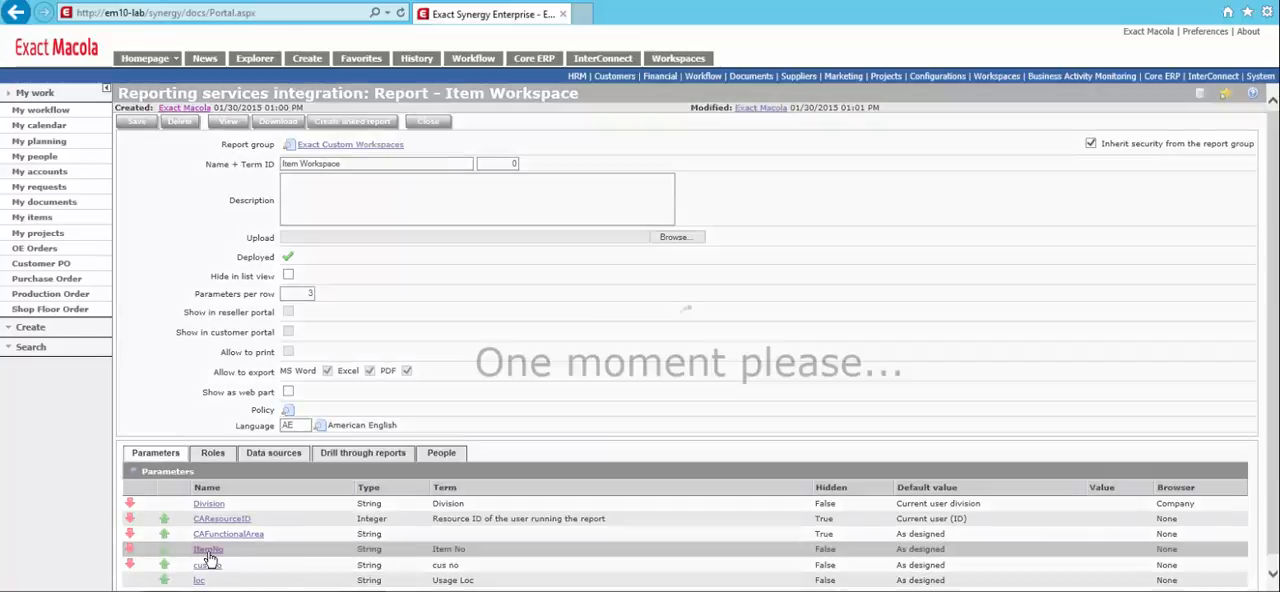
left_click(198, 546)
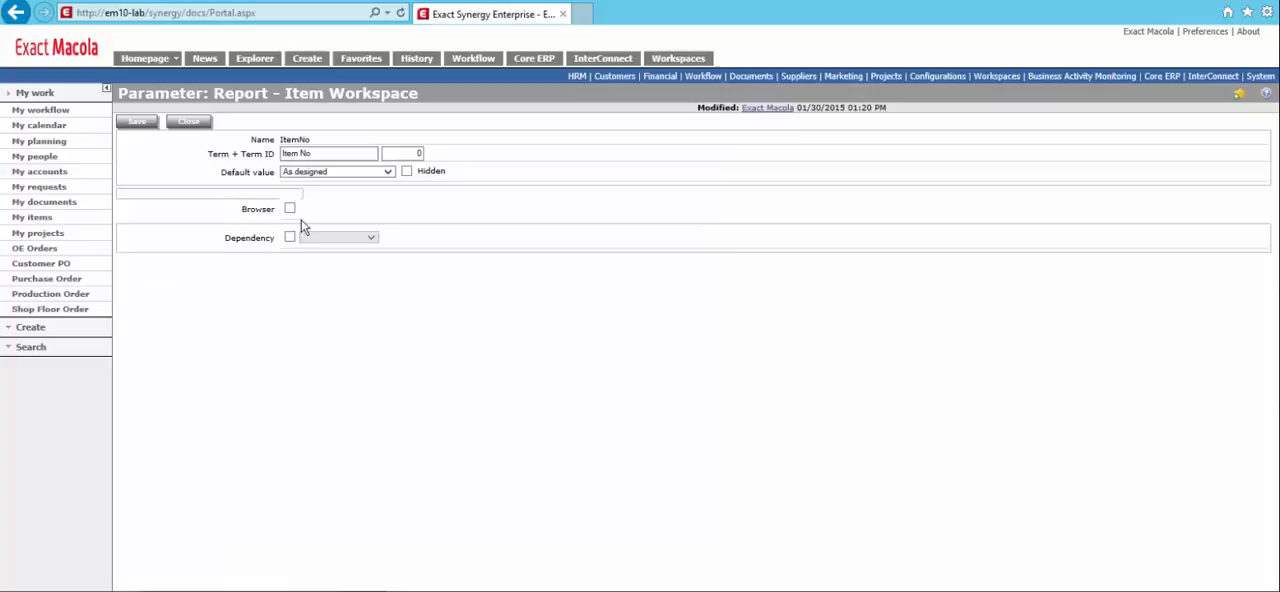
left_click(290, 208)
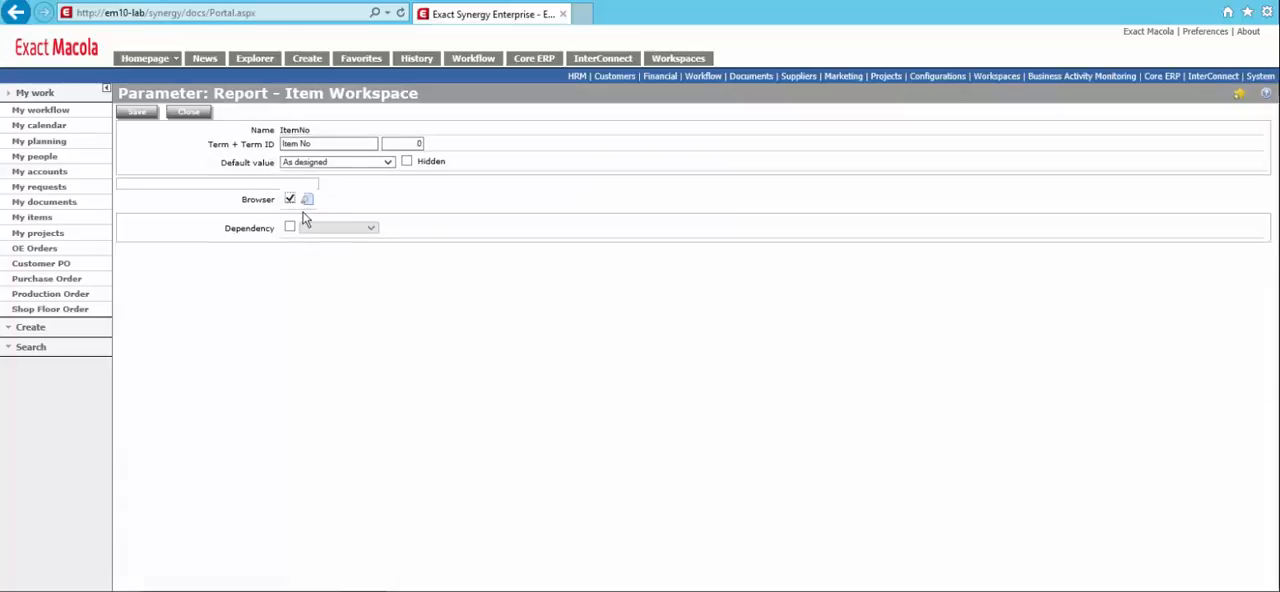
left_click(308, 198)
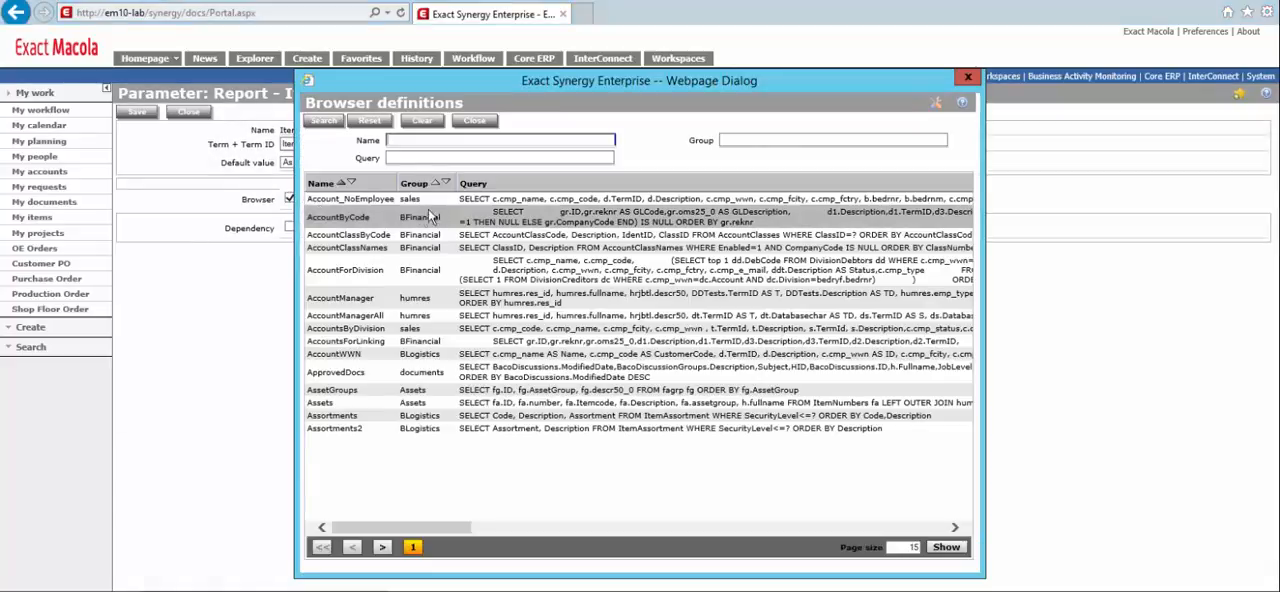
type("ad")
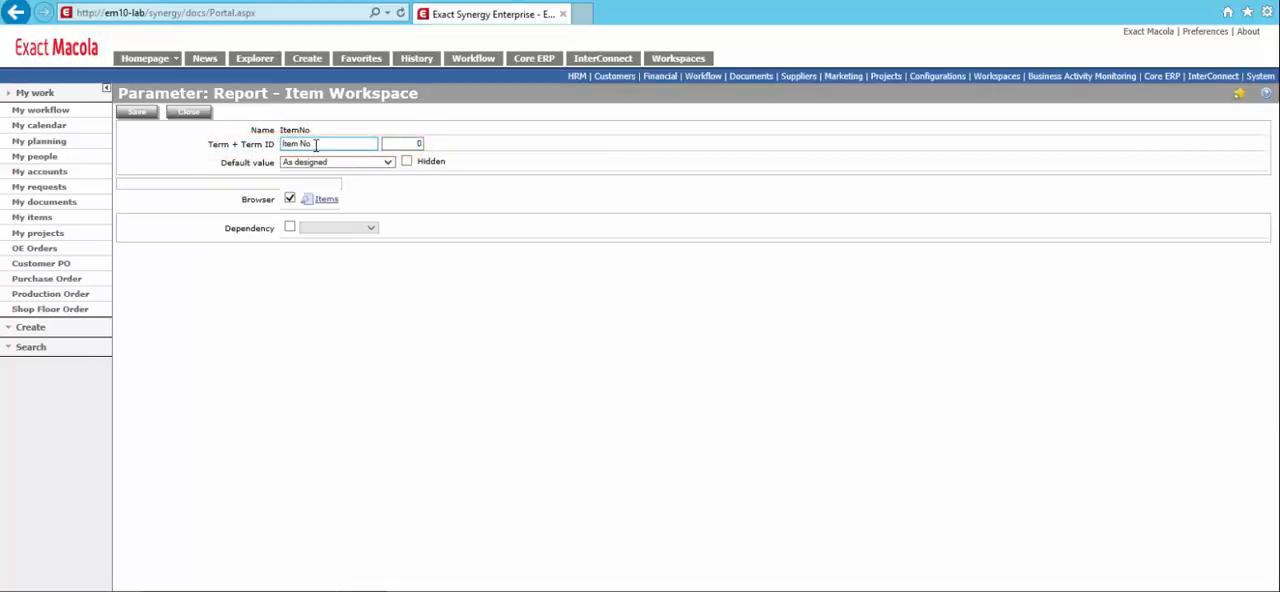
Relabel ItemNo's term to 'Select Item Number', save, and move on to the loc parameter.
double_click(320, 144)
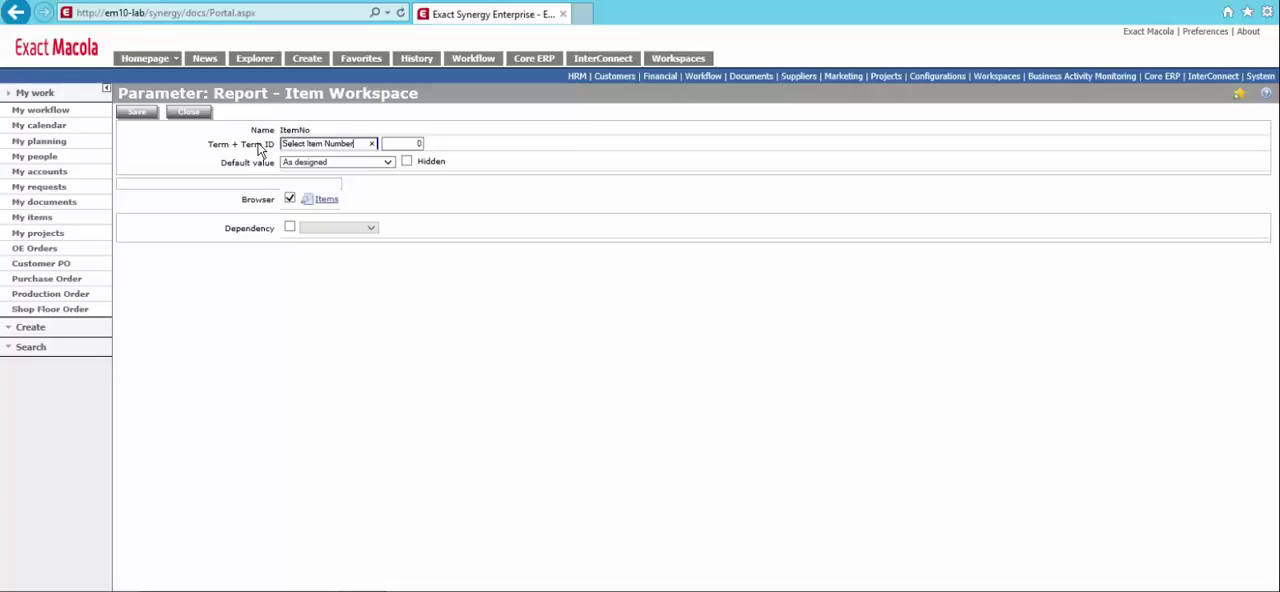
mouse_move(322, 196)
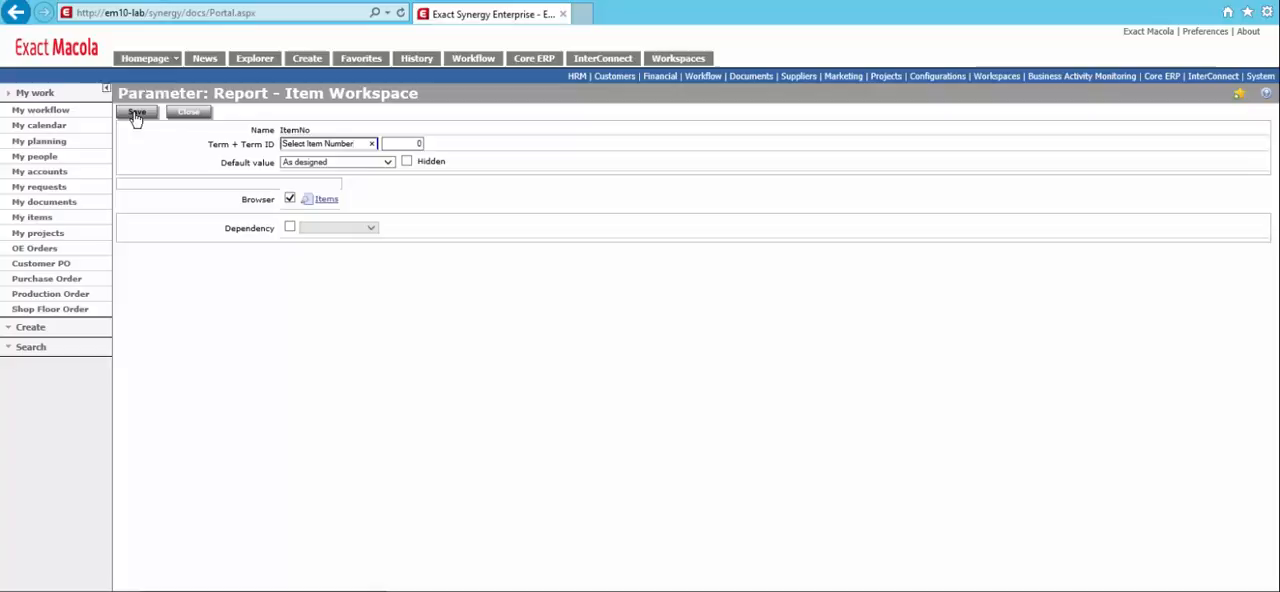
left_click(136, 110)
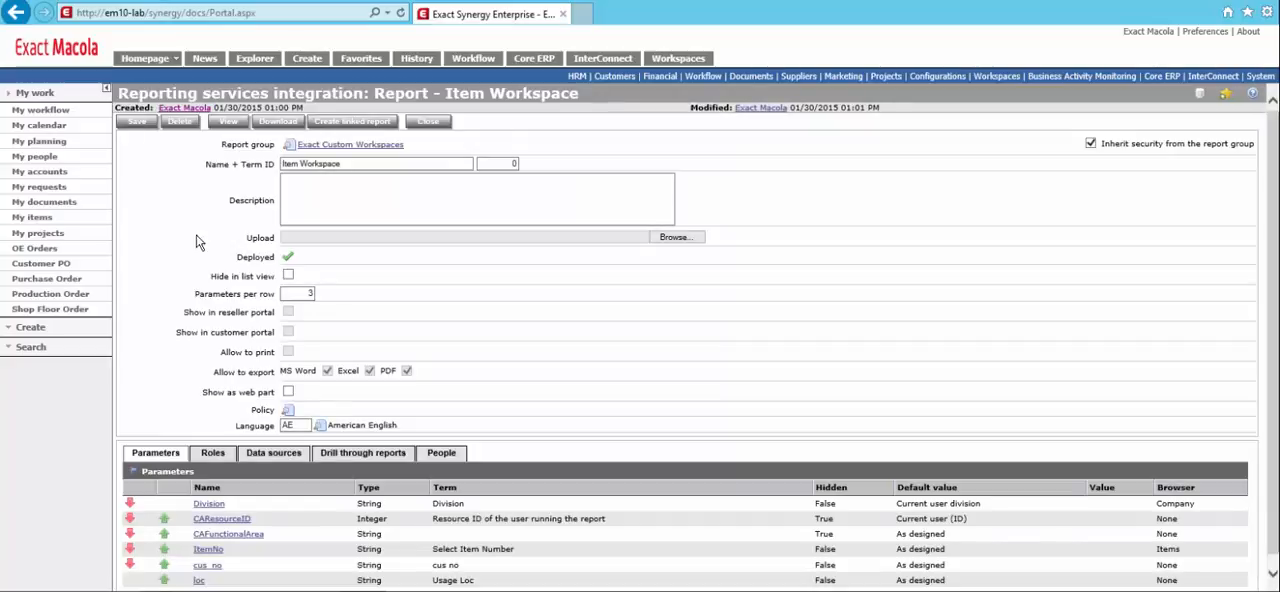
mouse_move(782, 344)
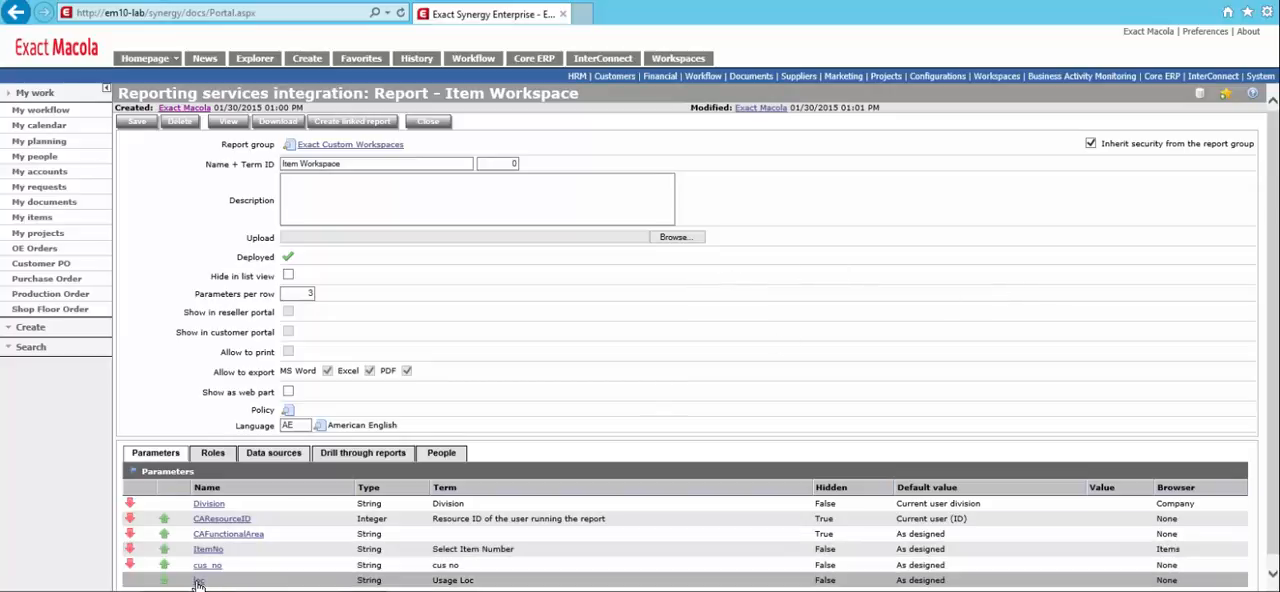
left_click(194, 584)
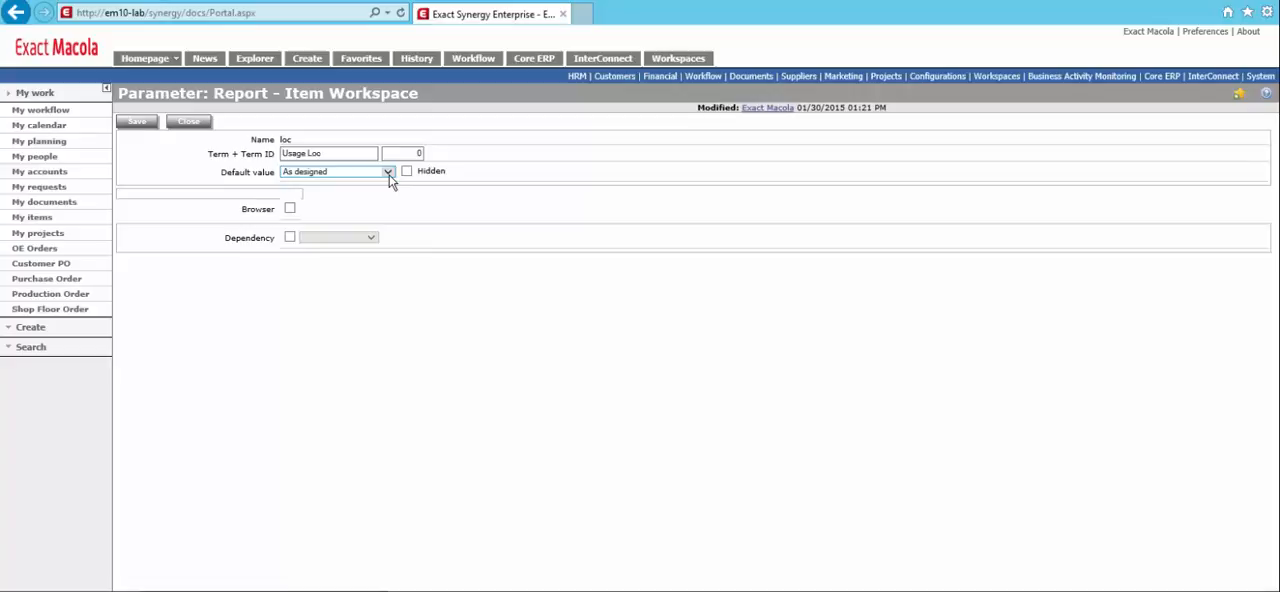
Give loc a fixed Default value of MA and save it.
left_click(388, 172)
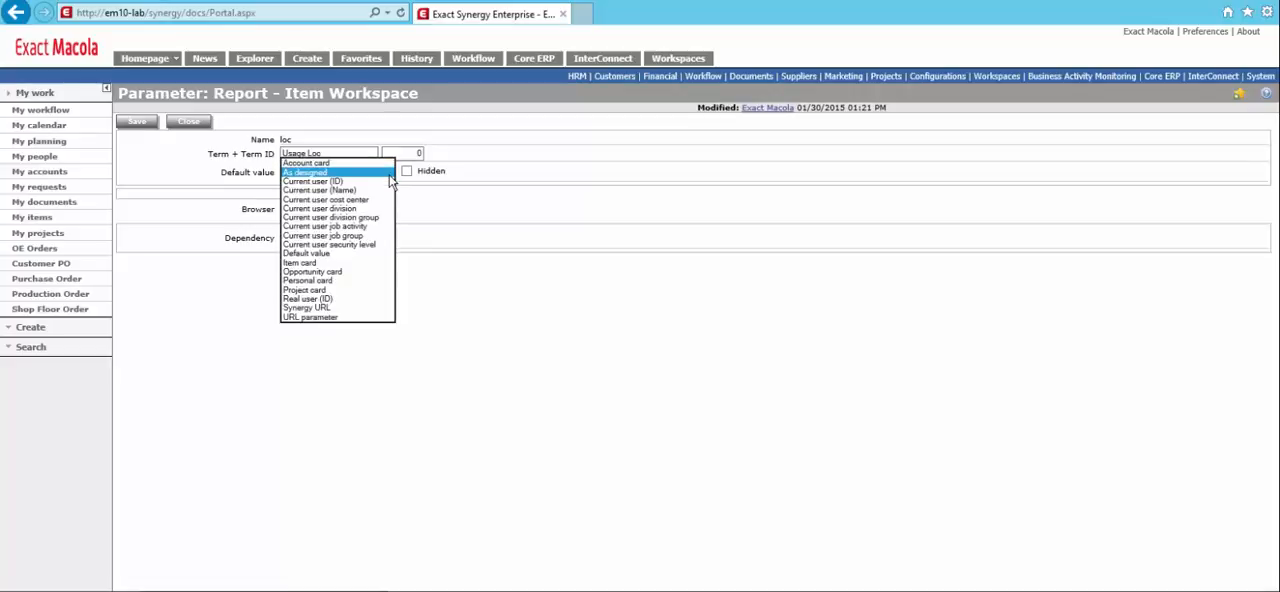
mouse_move(318, 262)
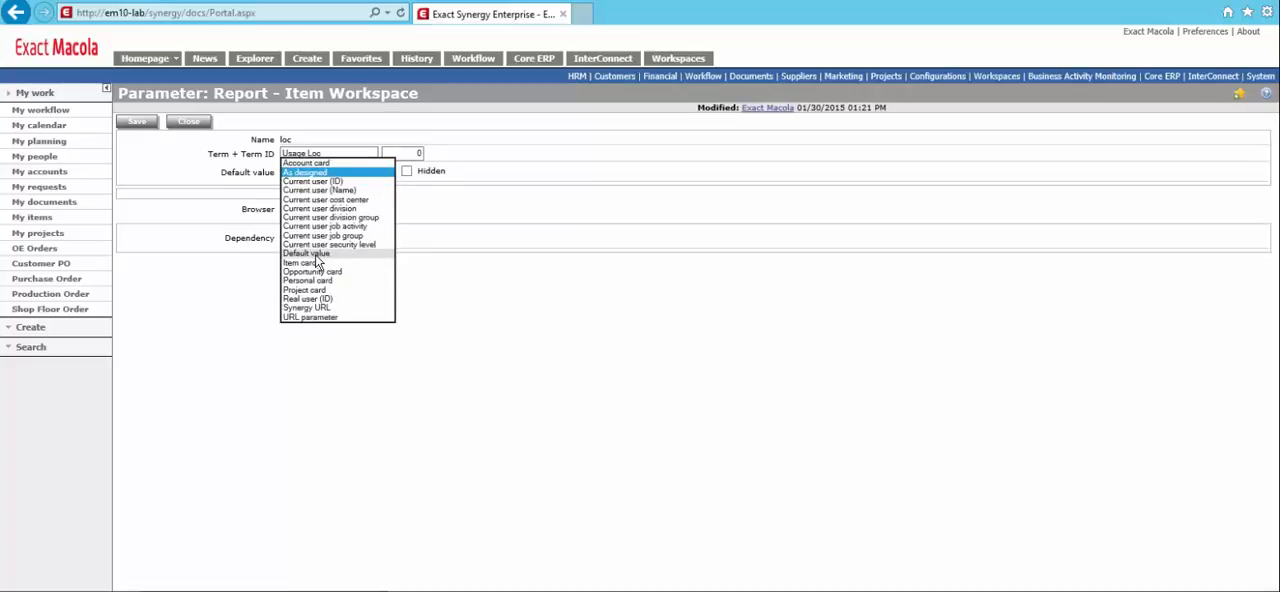
left_click(304, 252)
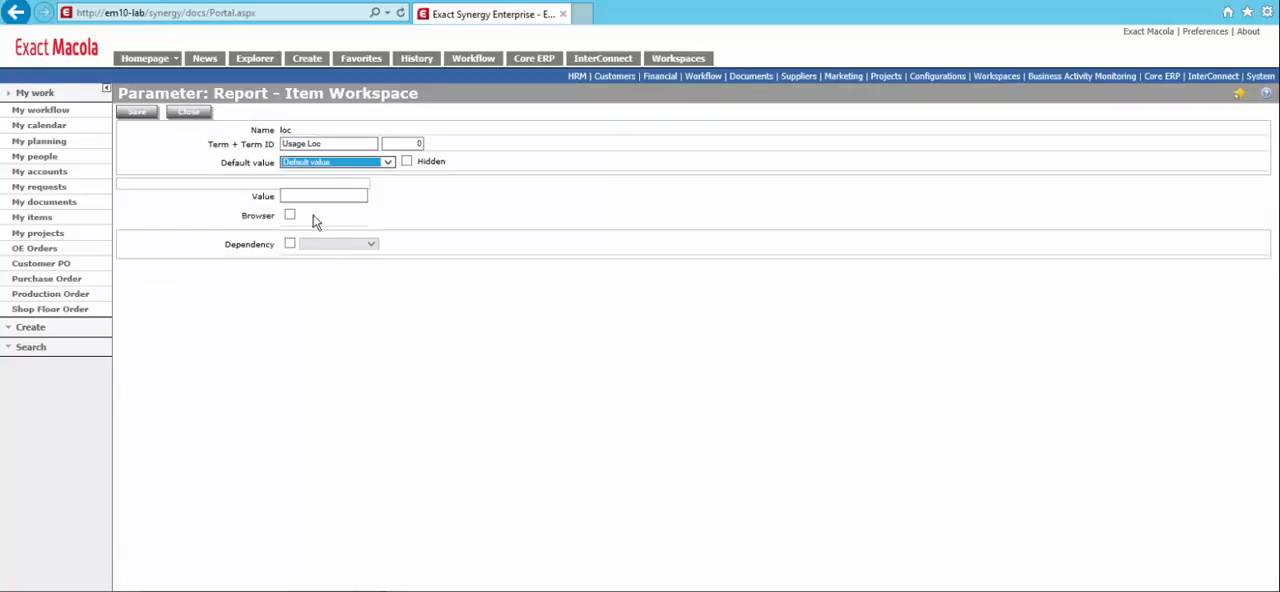
left_click(324, 196)
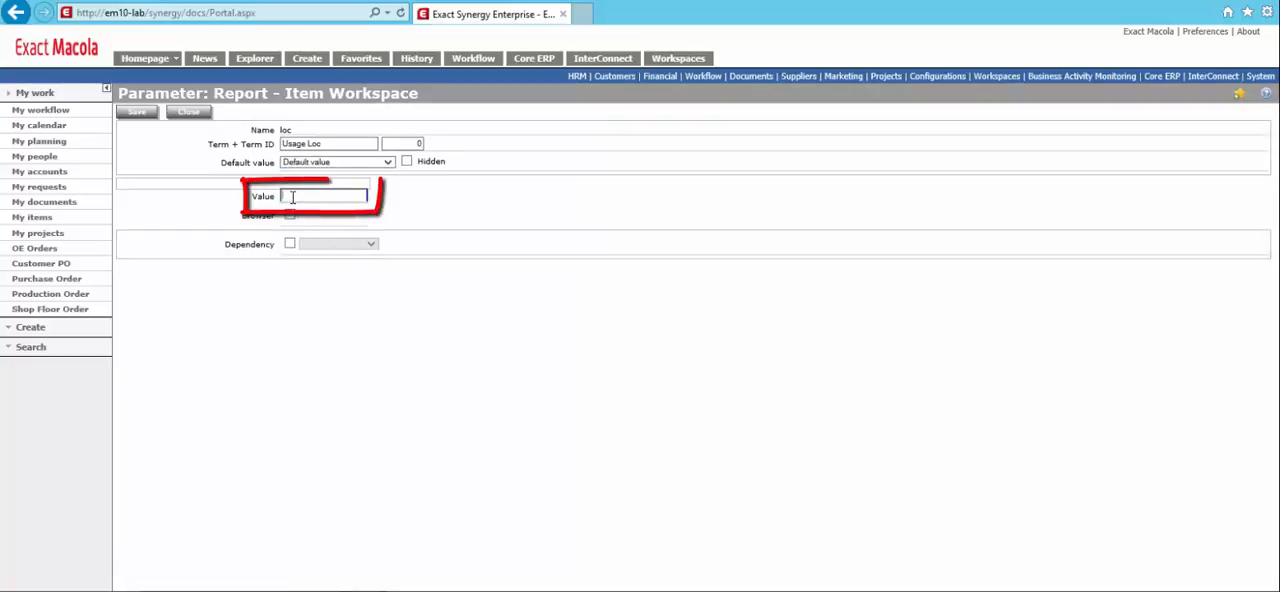
type("MA")
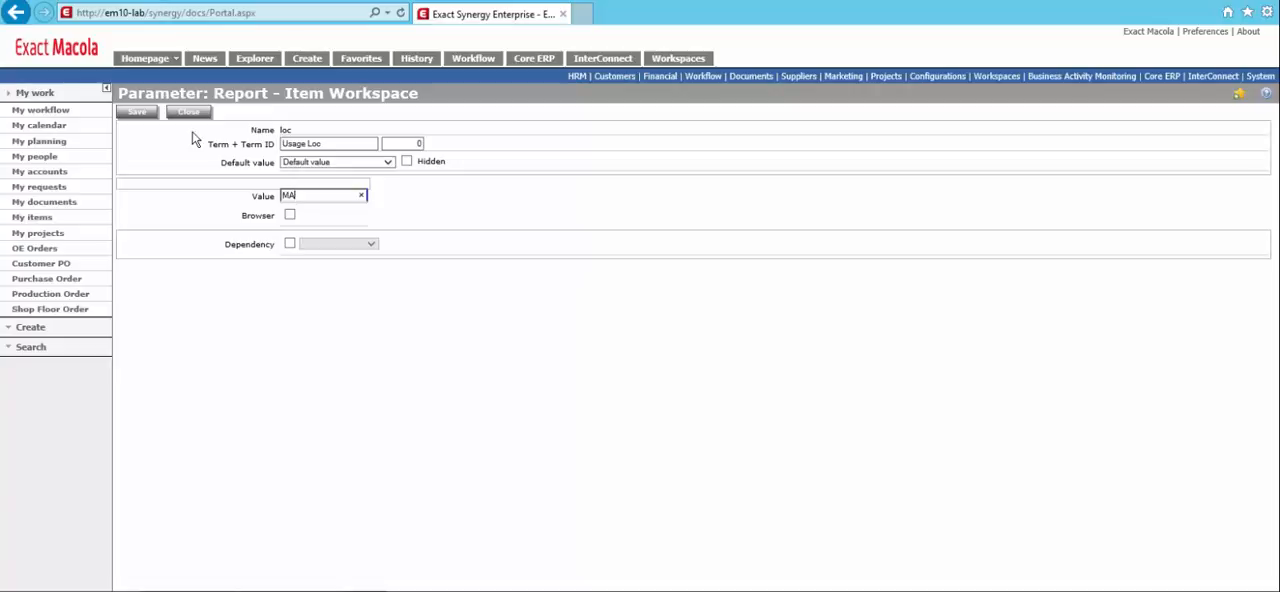
left_click(136, 110)
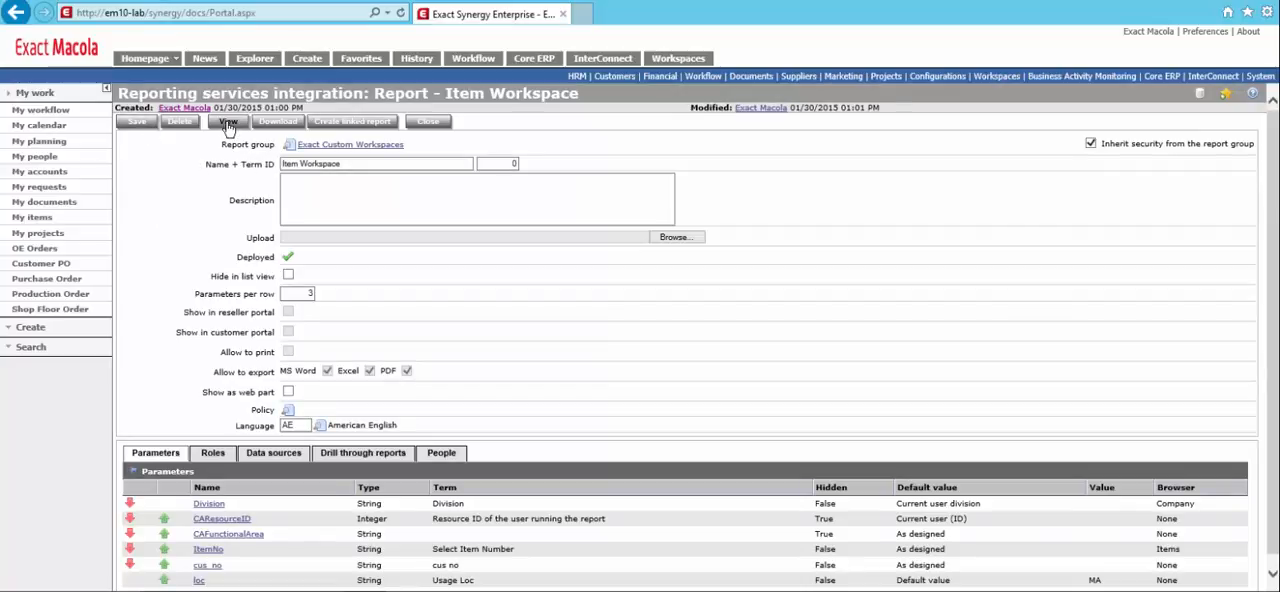
Preview the report and pick item BCABASSY (Brake and Cable Assembly) via the Select Item Number browser.
left_click(228, 120)
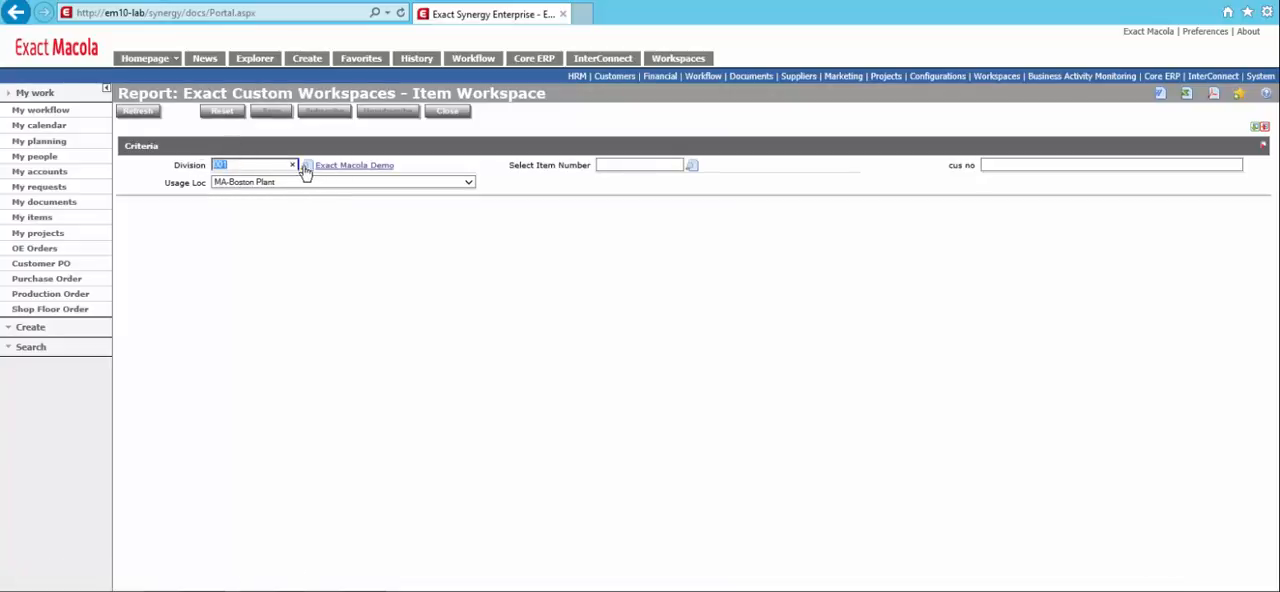
left_click(304, 164)
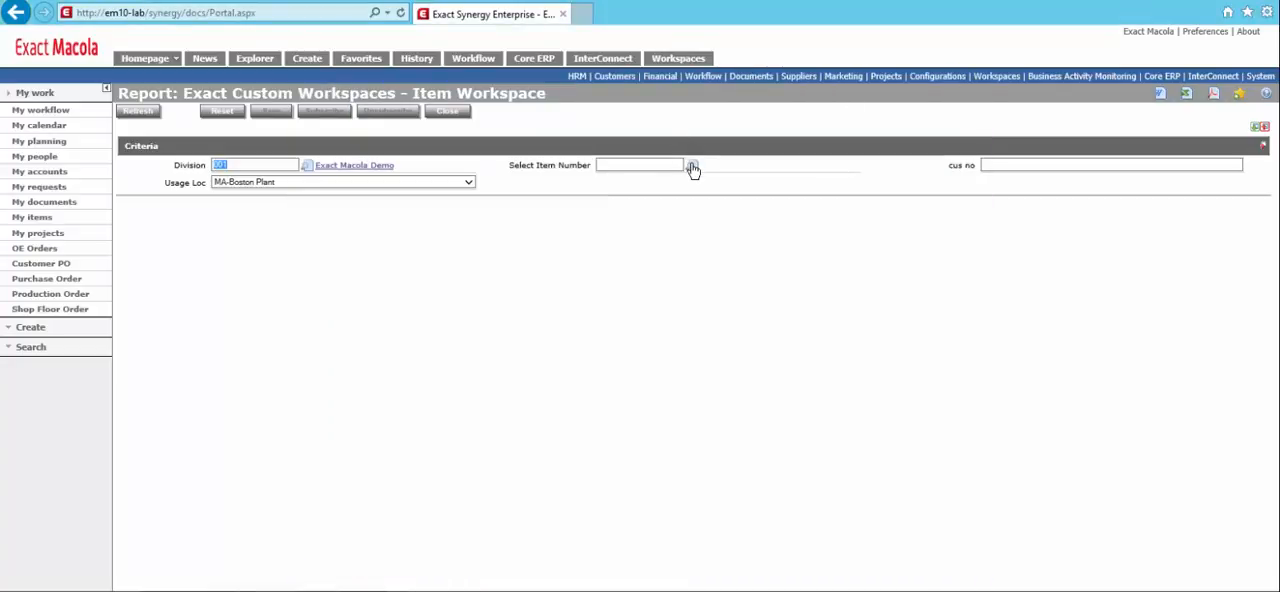
left_click(692, 168)
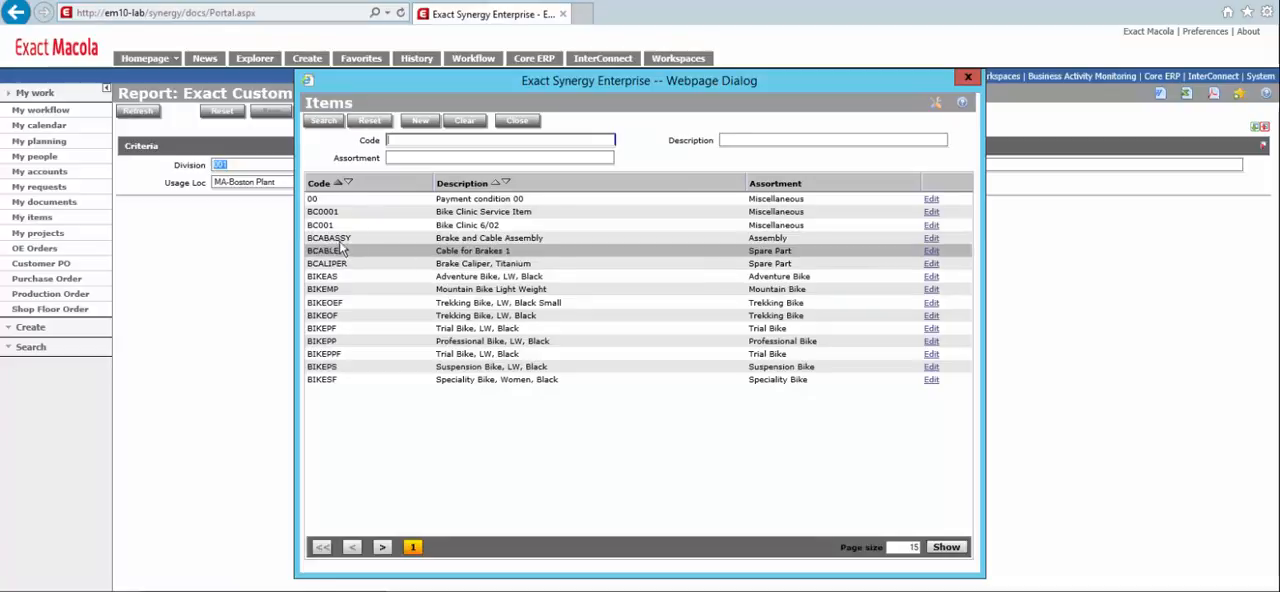
double_click(328, 236)
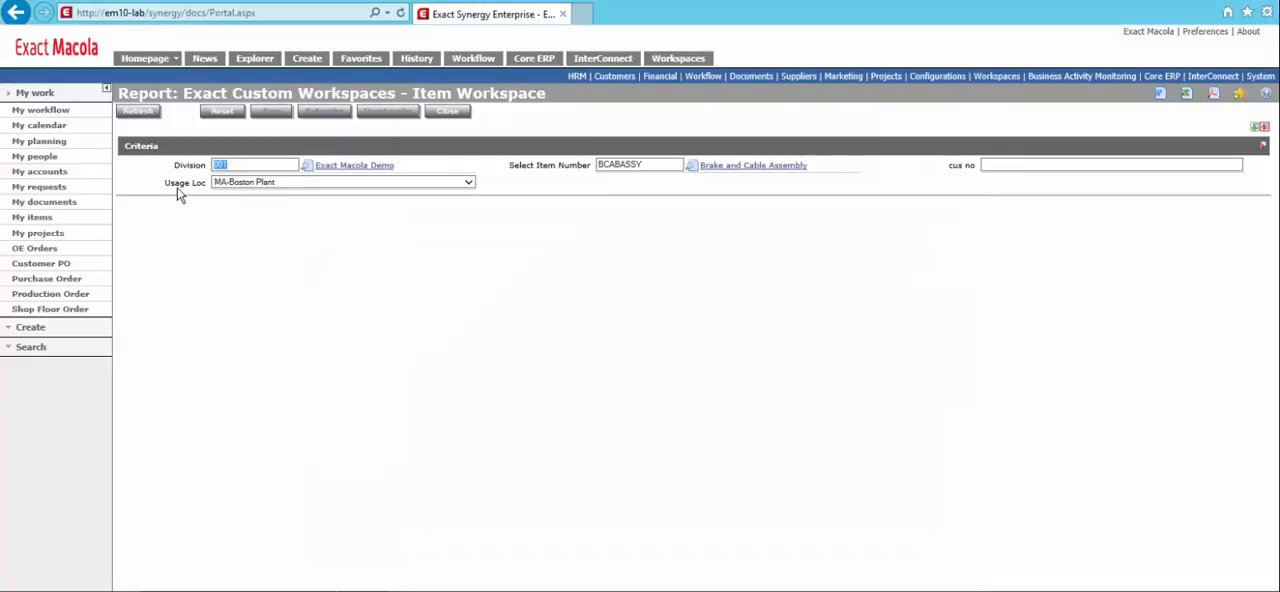
mouse_move(406, 182)
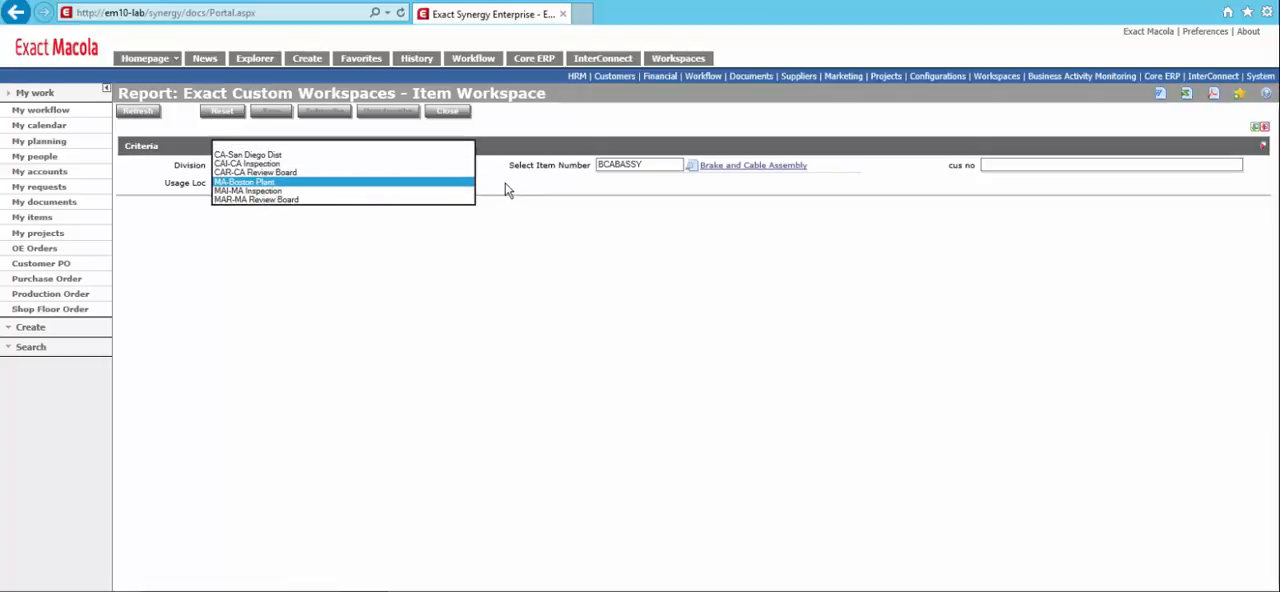
Choose MA-Boston Plant as Usage Loc and refresh to show the item's stock status.
left_click(244, 180)
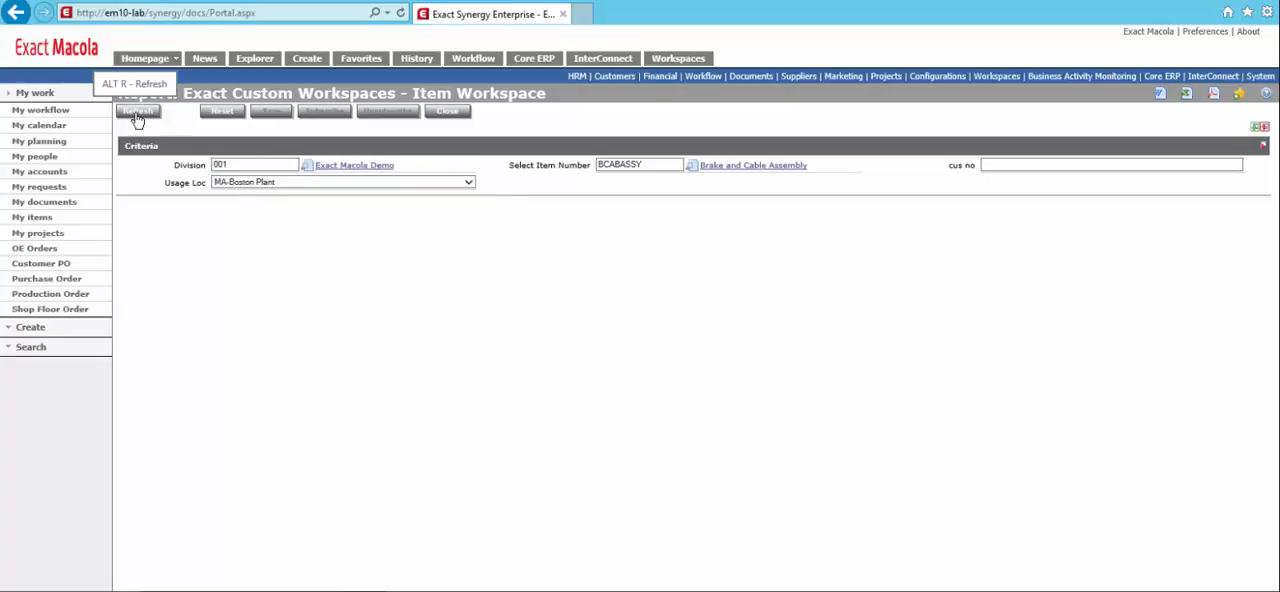
left_click(136, 112)
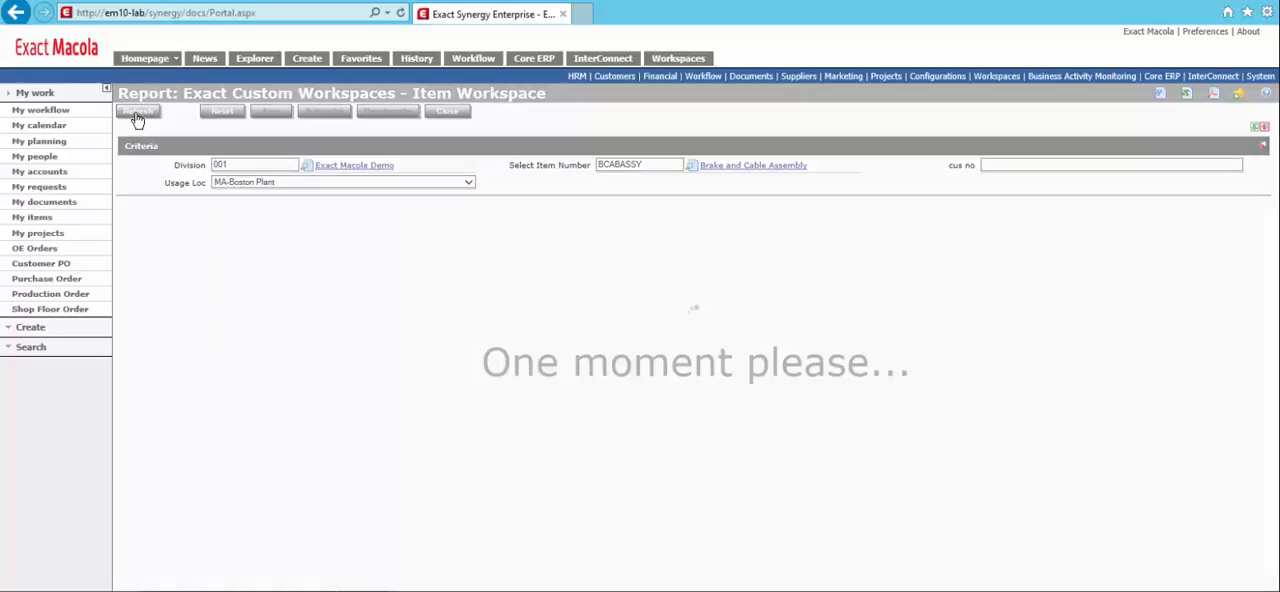
left_click(136, 112)
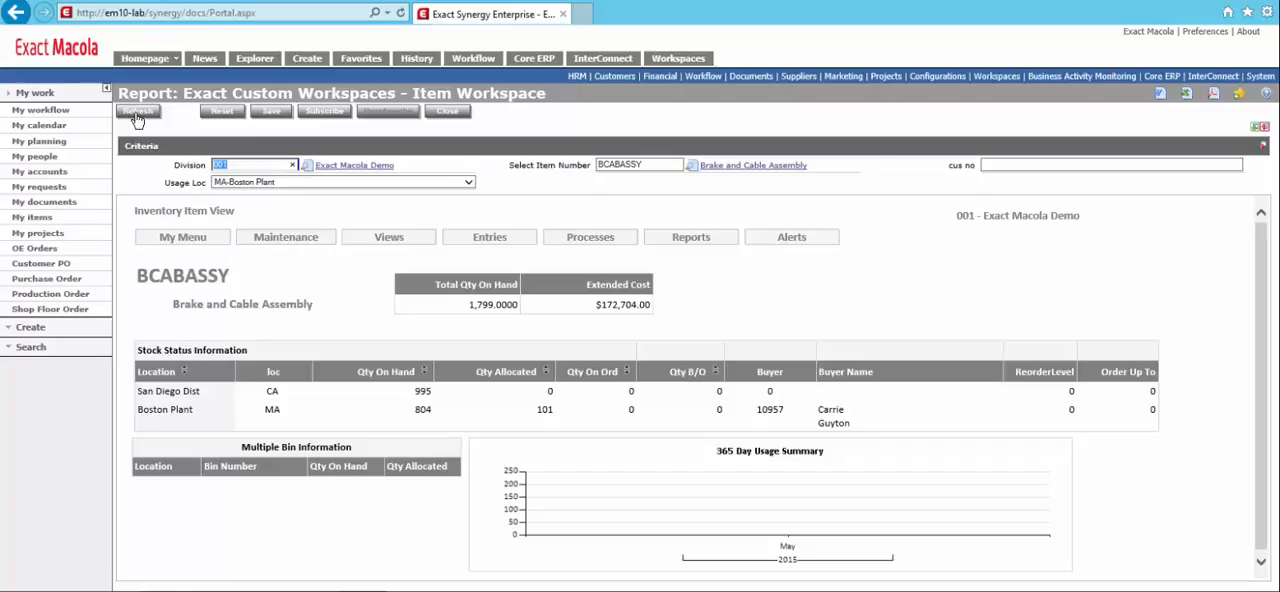